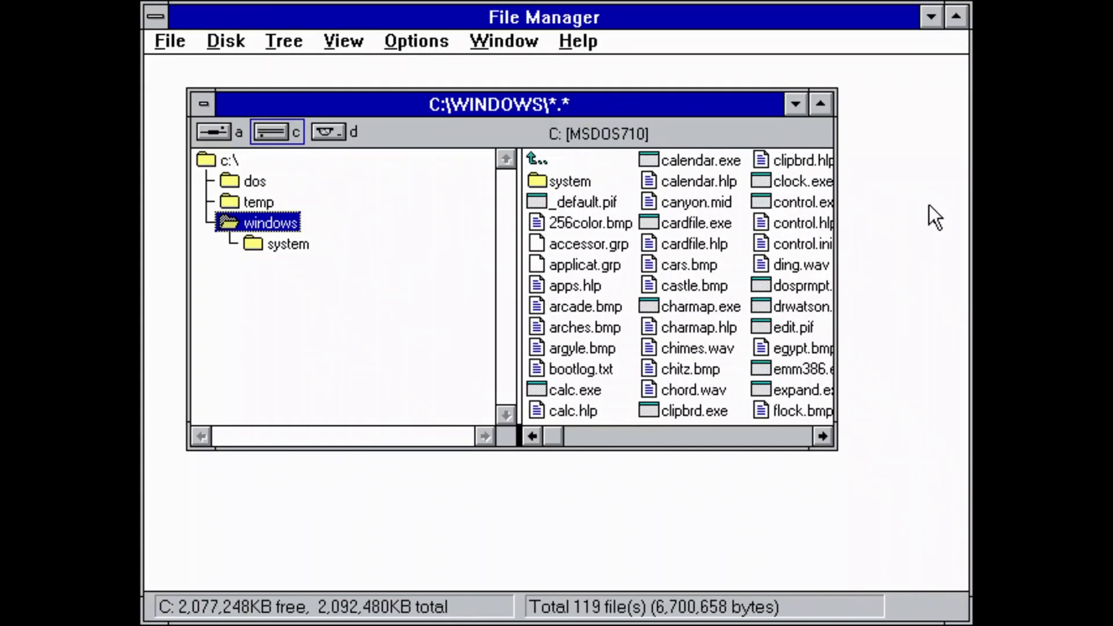
mouse_move(594, 74)
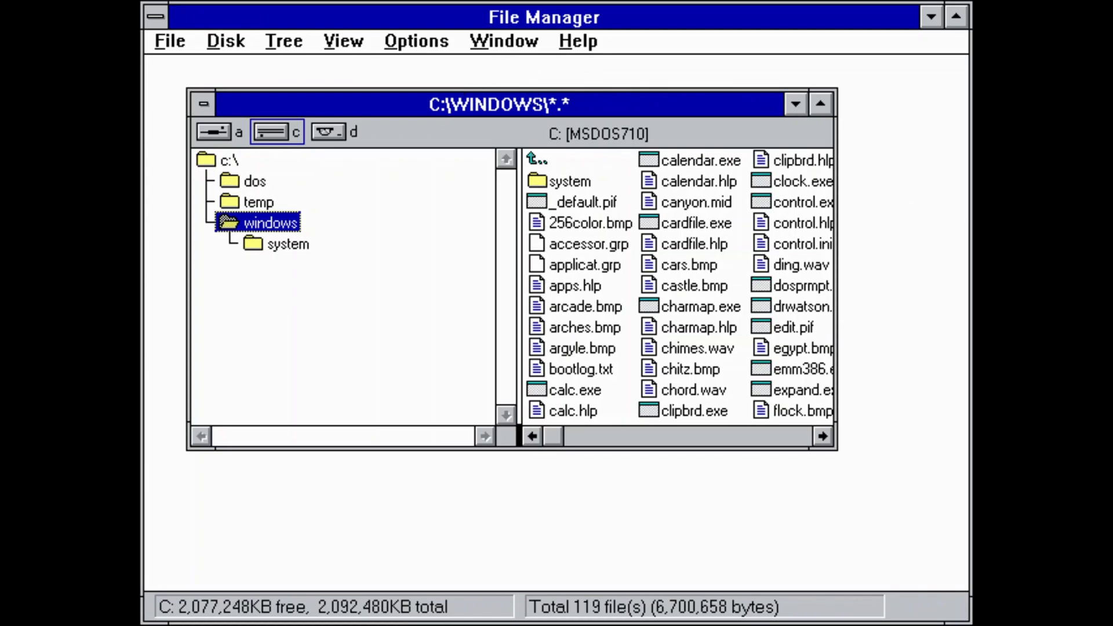
mouse_move(310, 612)
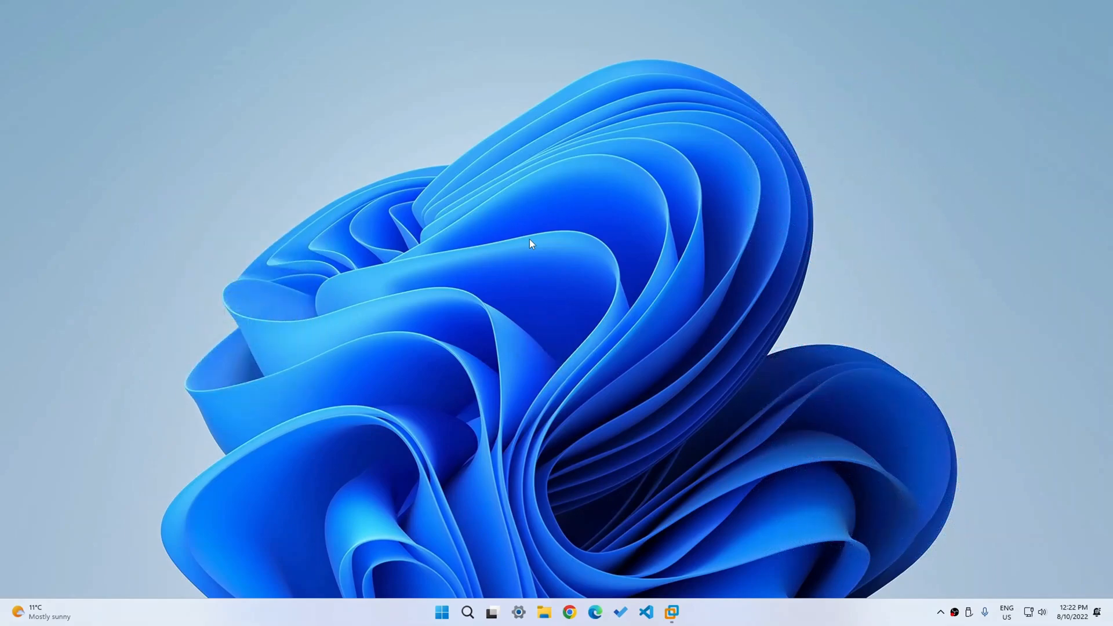
mouse_move(470, 335)
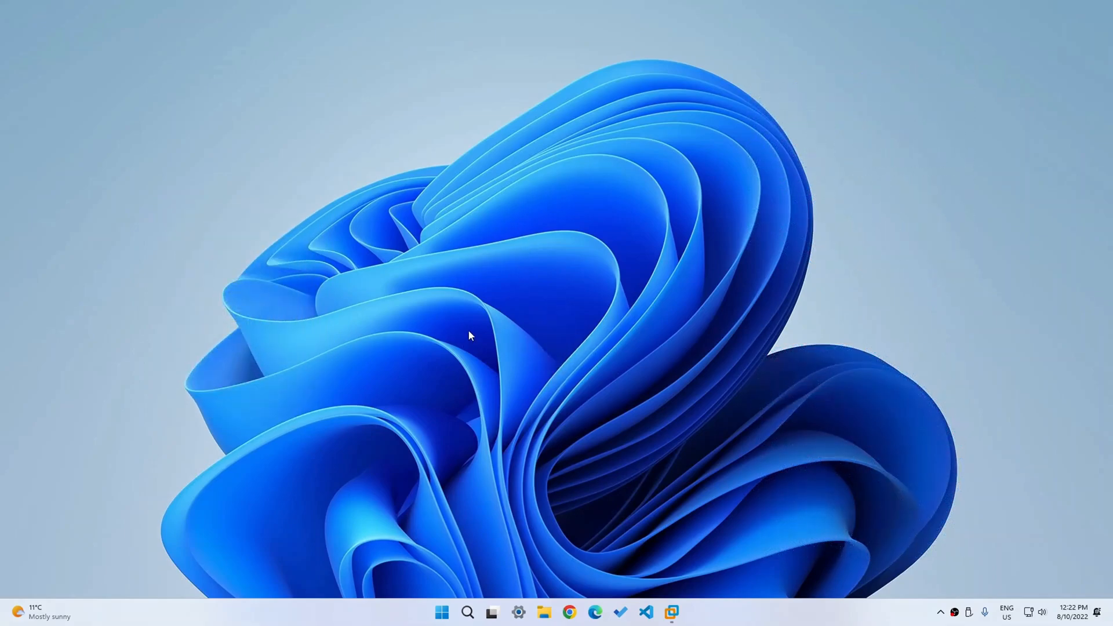
mouse_move(341, 347)
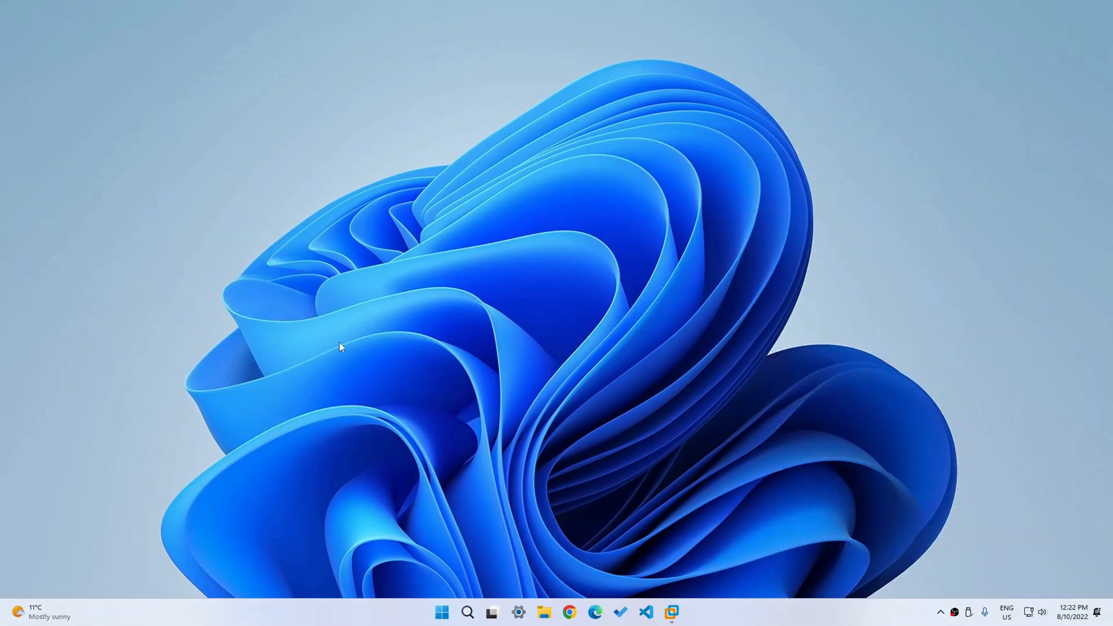
mouse_move(312, 313)
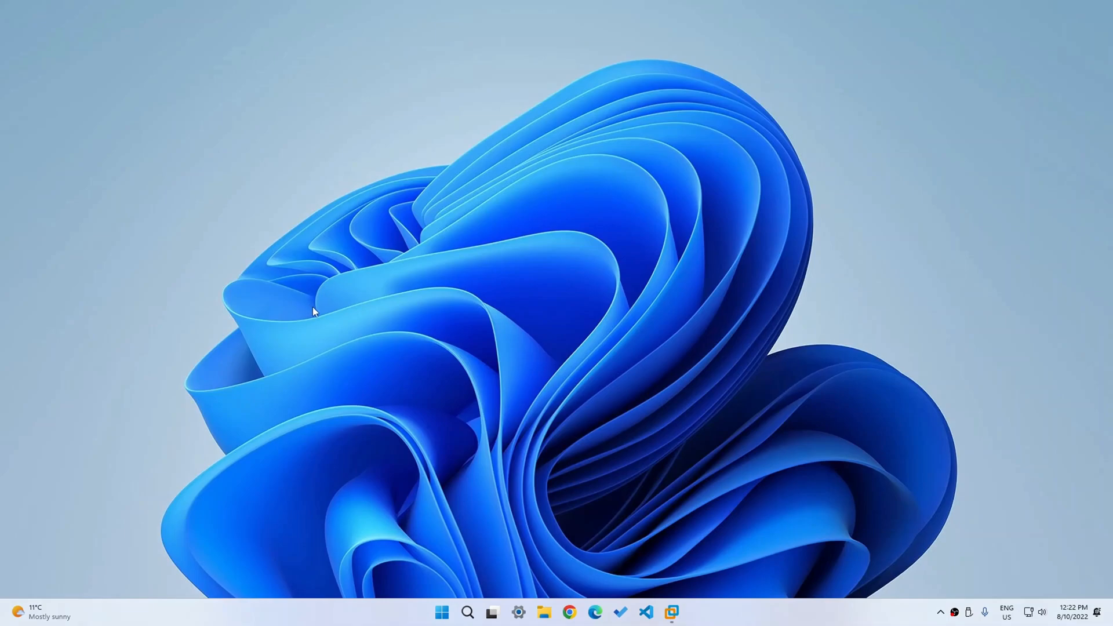
mouse_move(607, 254)
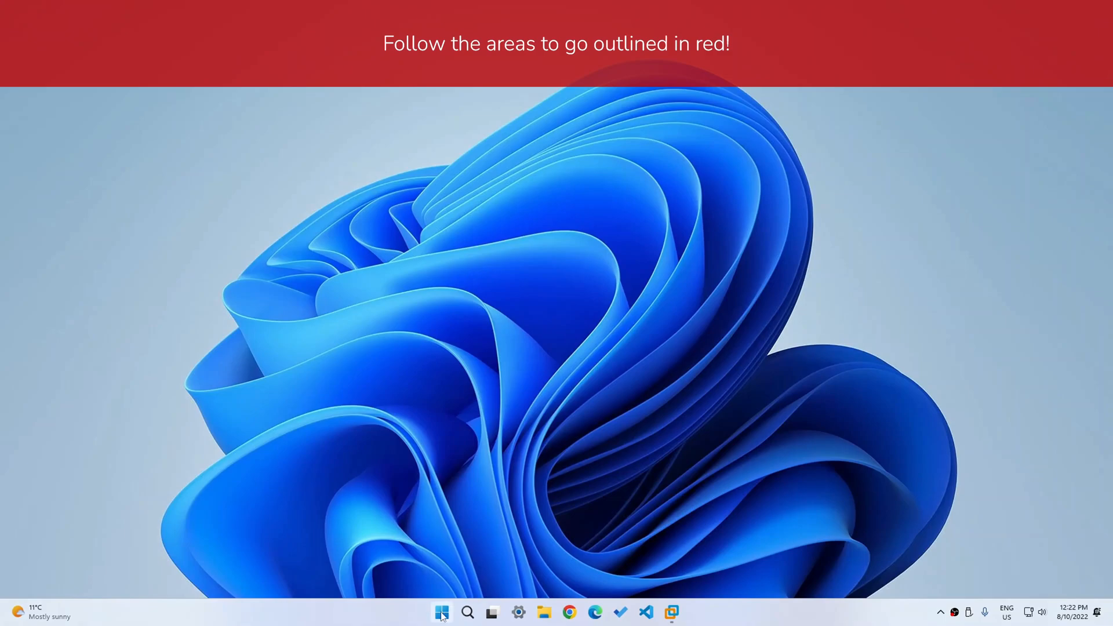
- Launch Microsoft Store from the Windows 11 Start menu
click(440, 612)
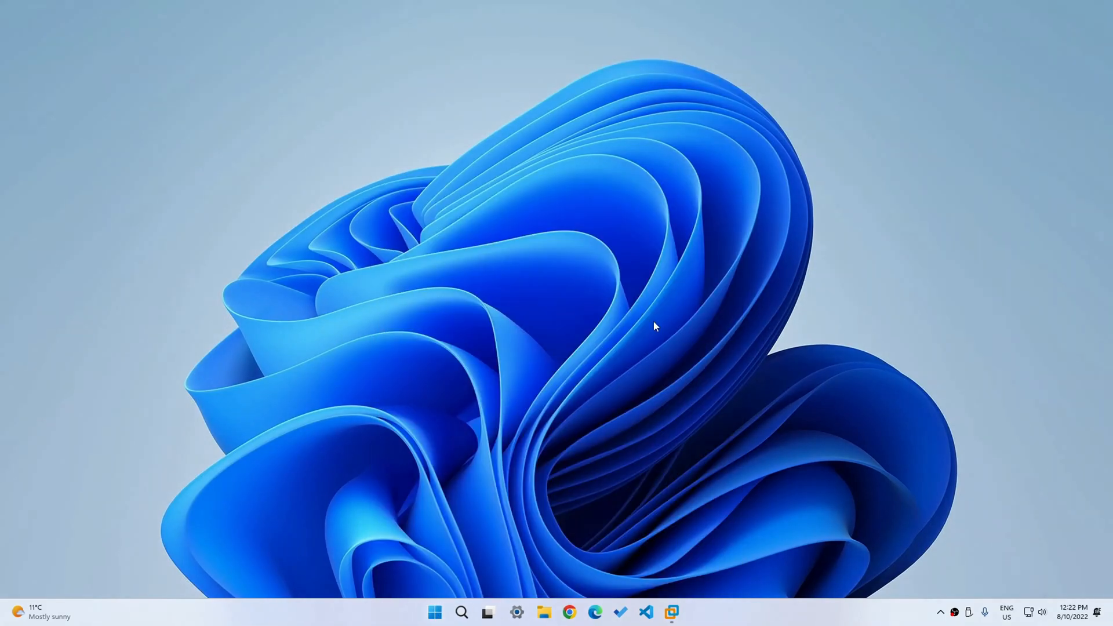
click(670, 612)
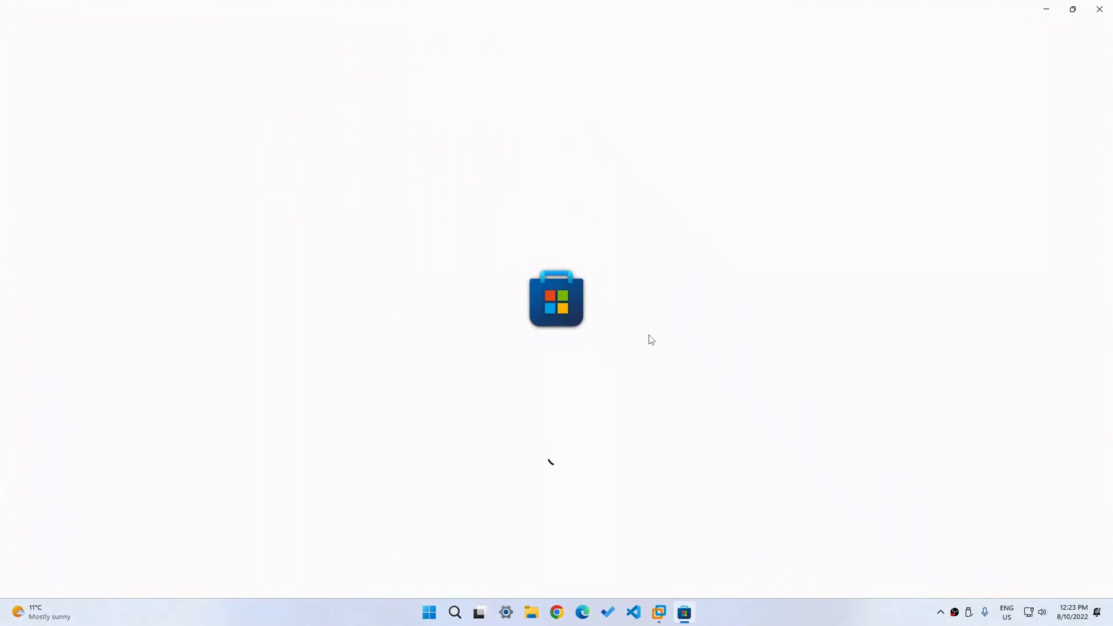
mouse_move(557, 475)
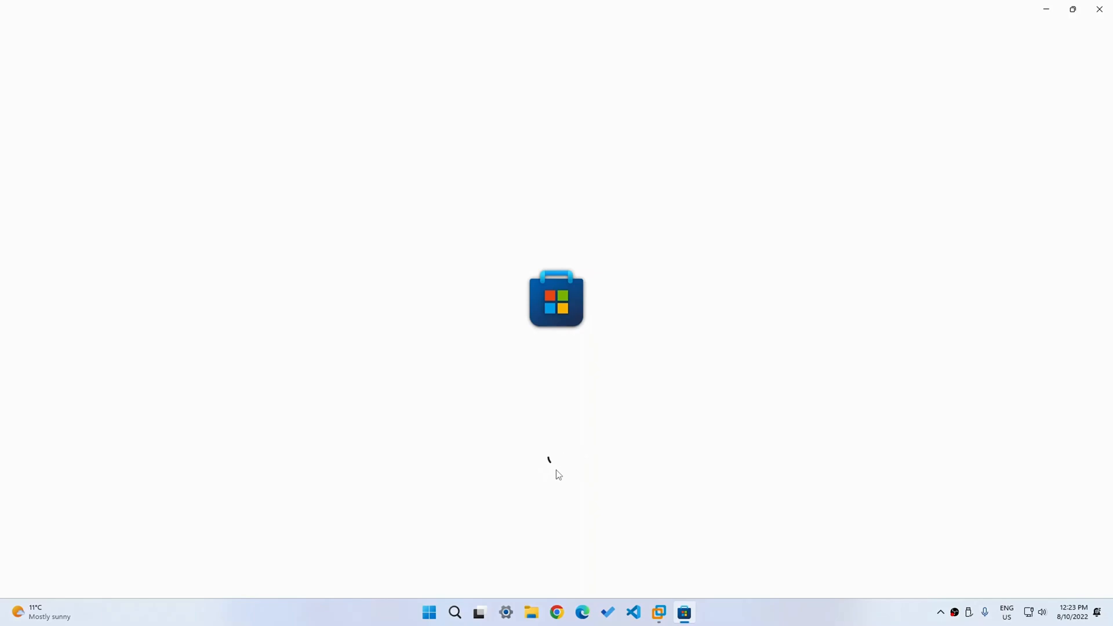
mouse_move(558, 467)
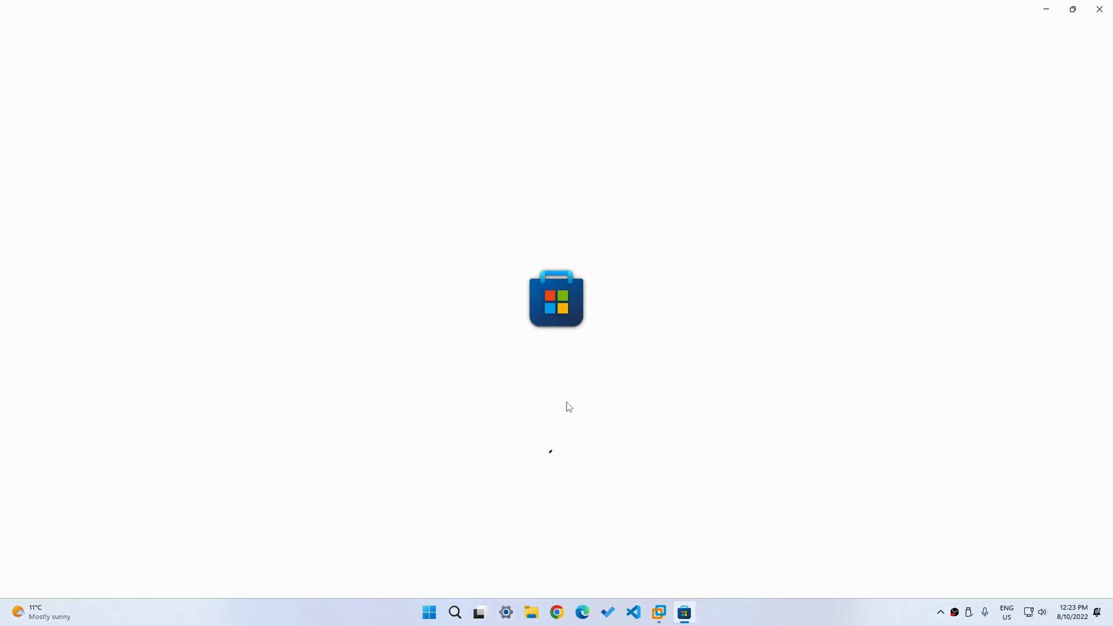
mouse_move(603, 436)
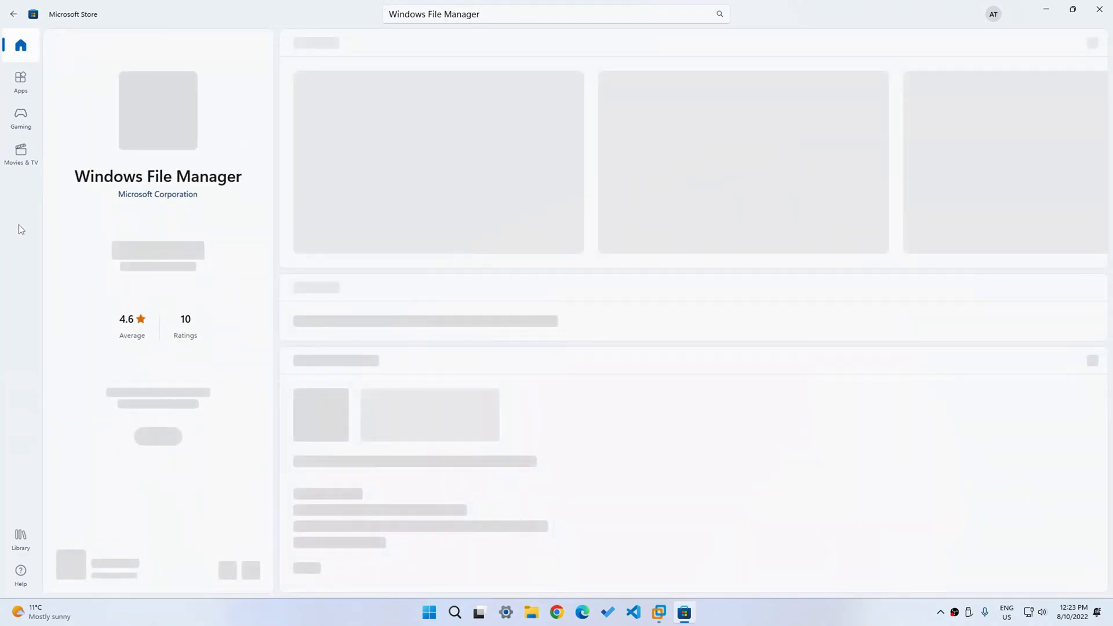
mouse_move(179, 341)
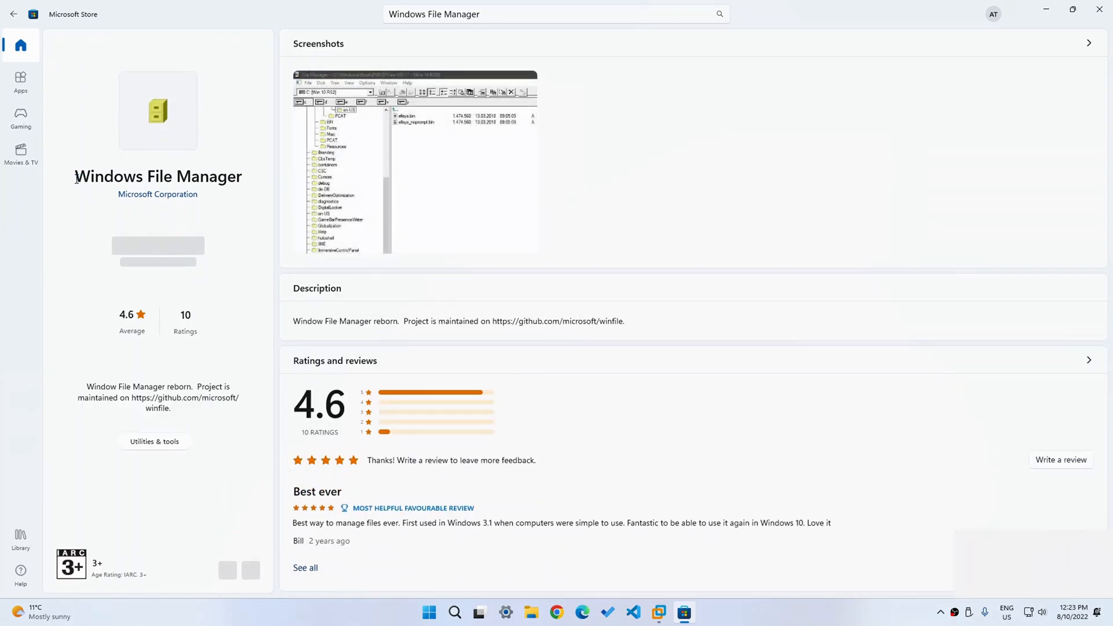
mouse_move(253, 165)
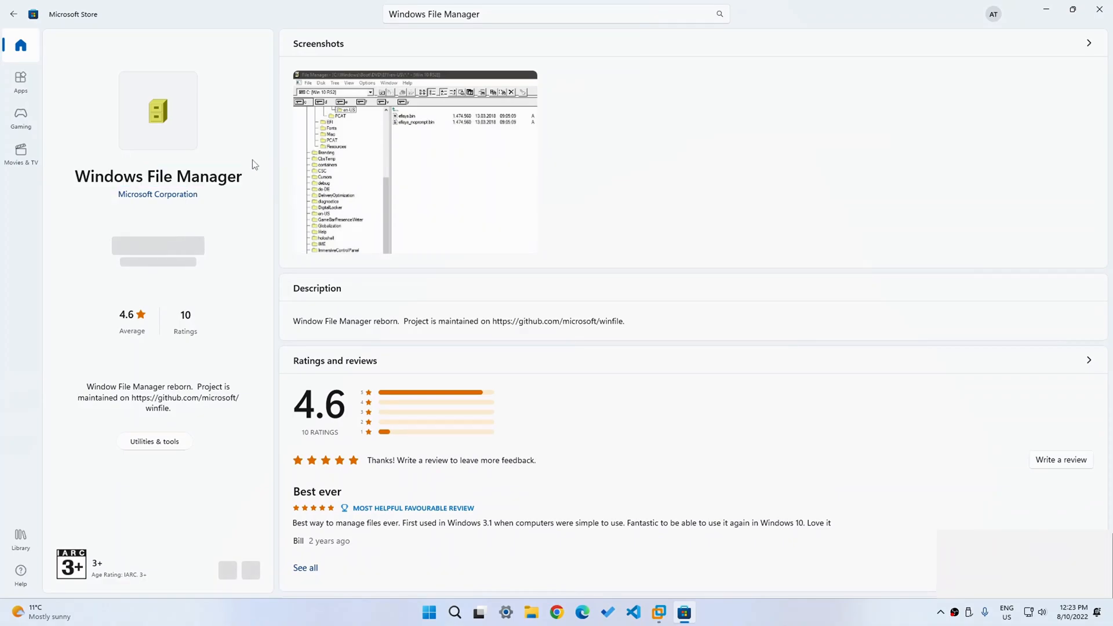
- View the Windows File Manager screenshot enlarged, then close the screenshot viewer
click(414, 162)
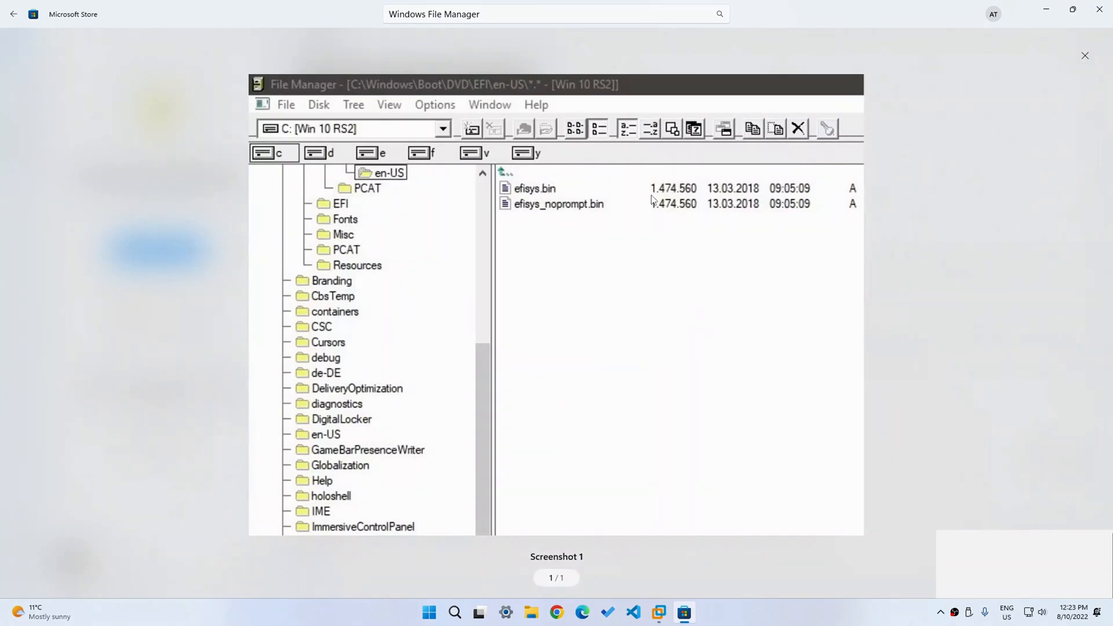
mouse_move(427, 117)
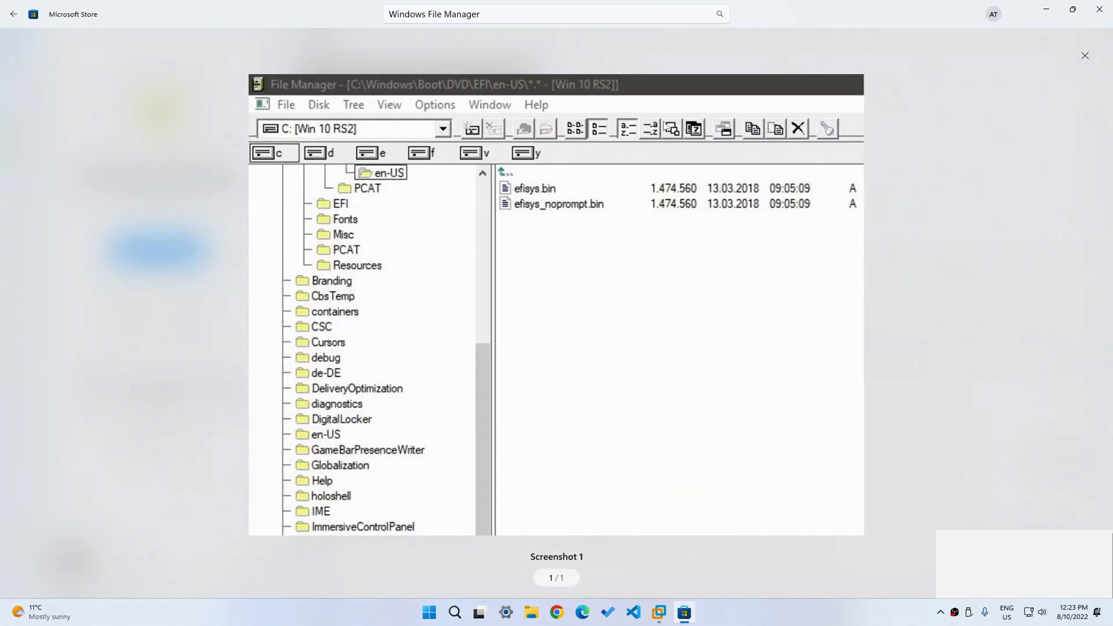
click(1085, 55)
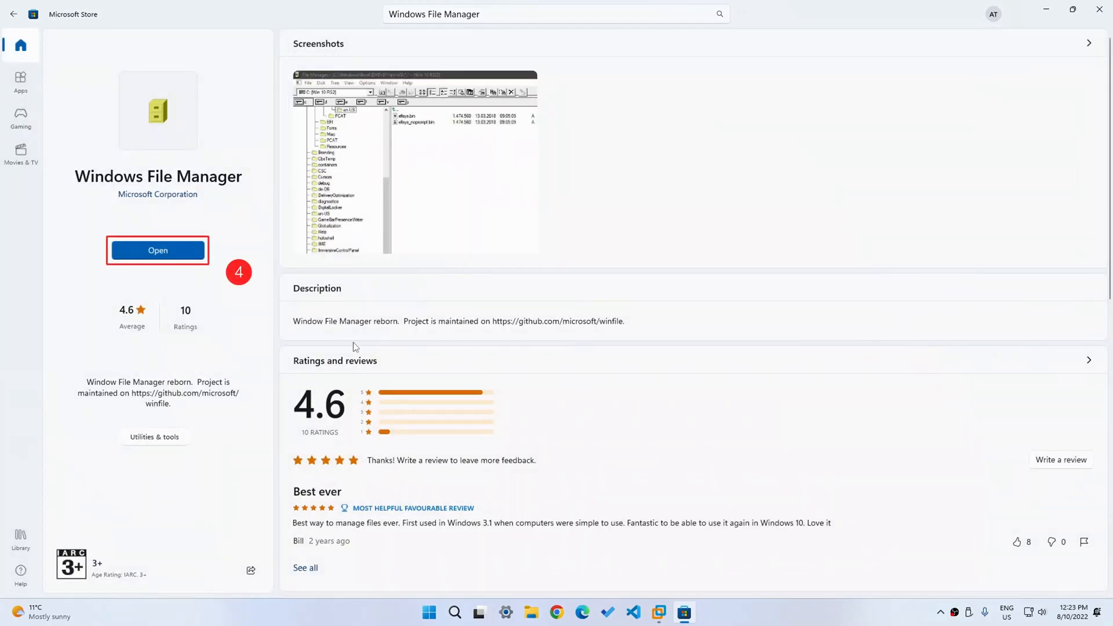
double_click(332, 321)
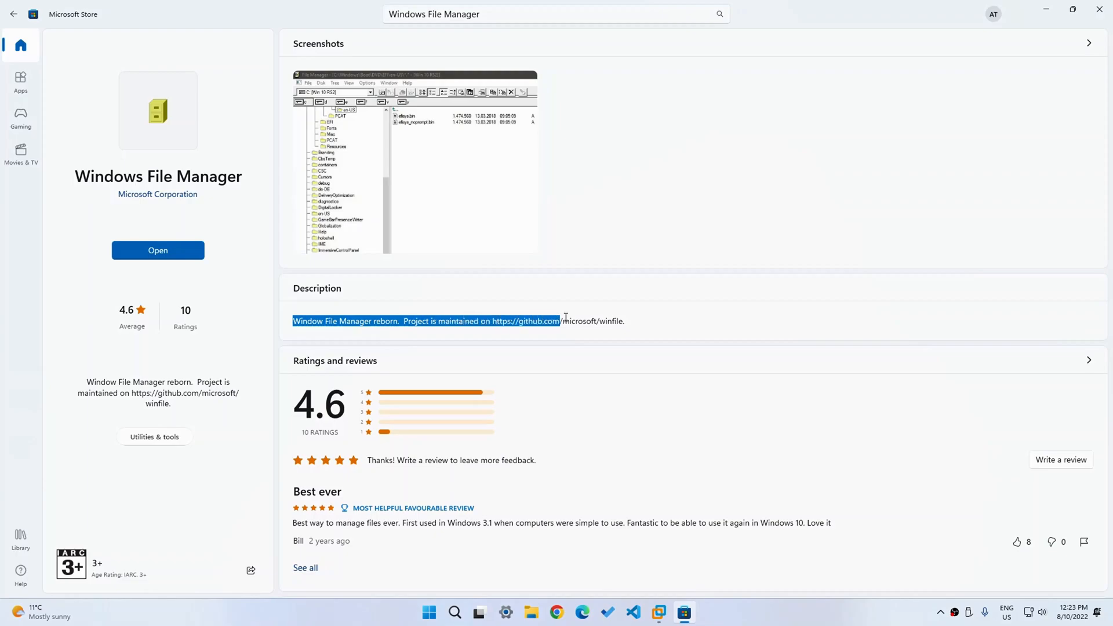
scroll(down, 3)
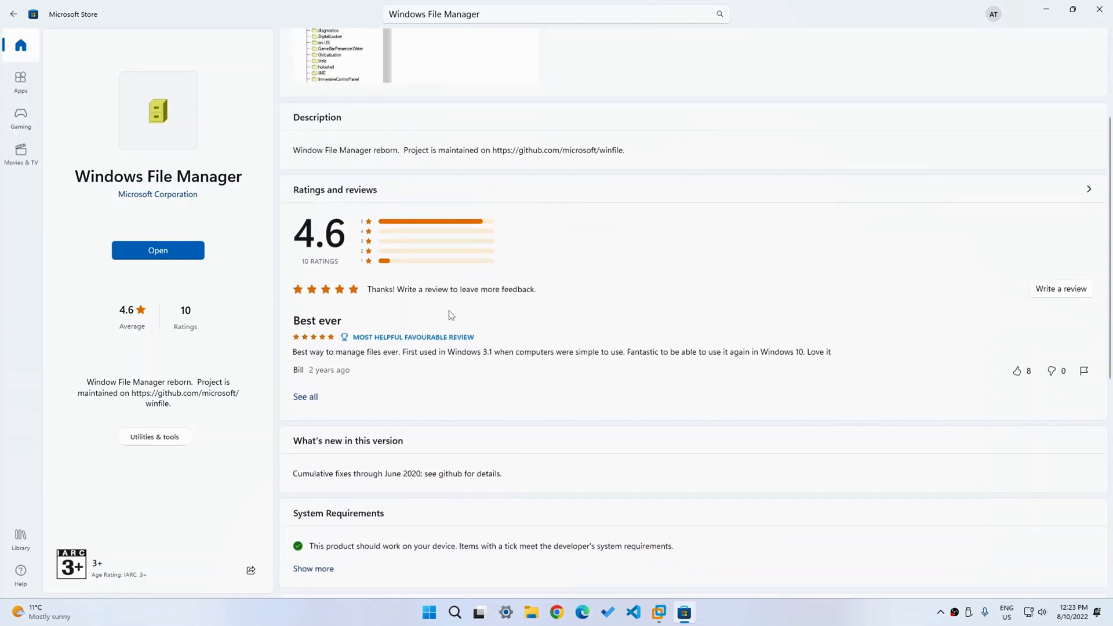
mouse_move(419, 290)
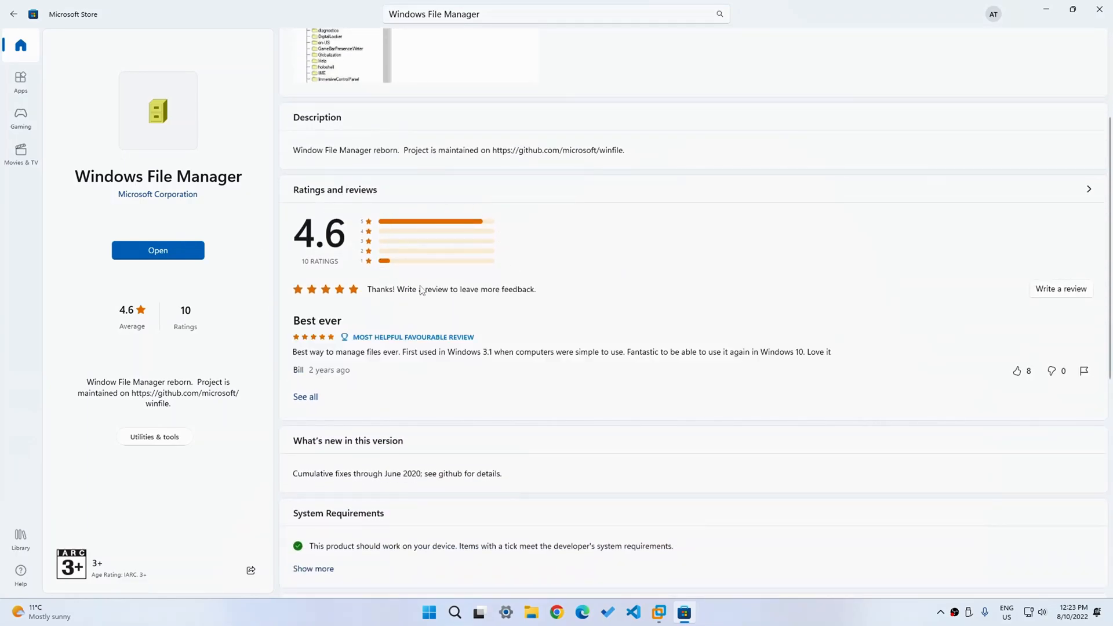
scroll(down, 3)
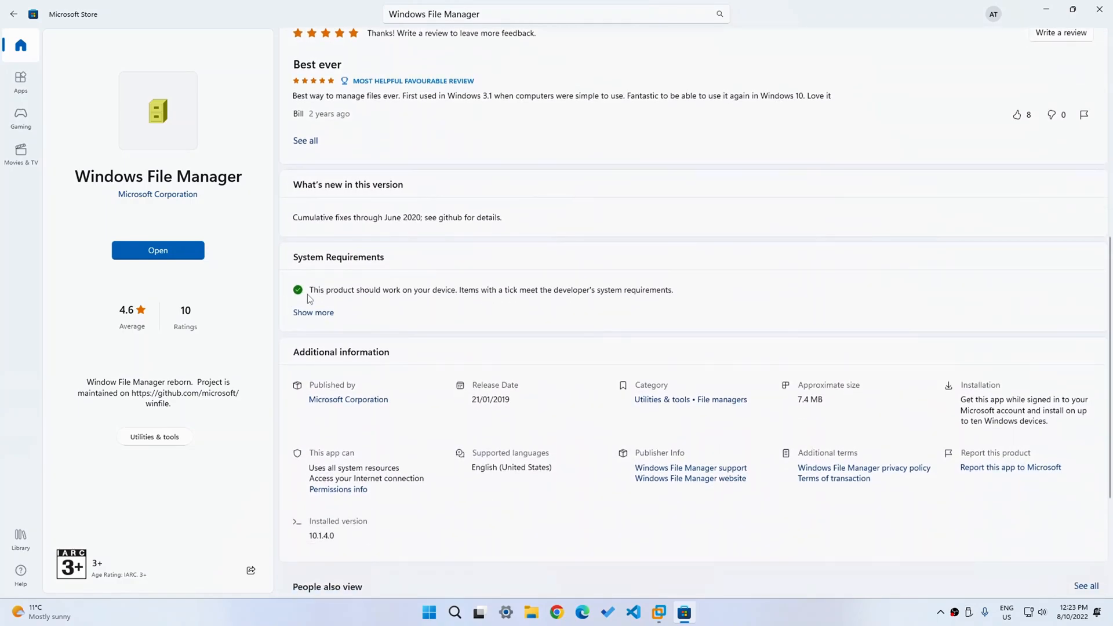
scroll(down, 3)
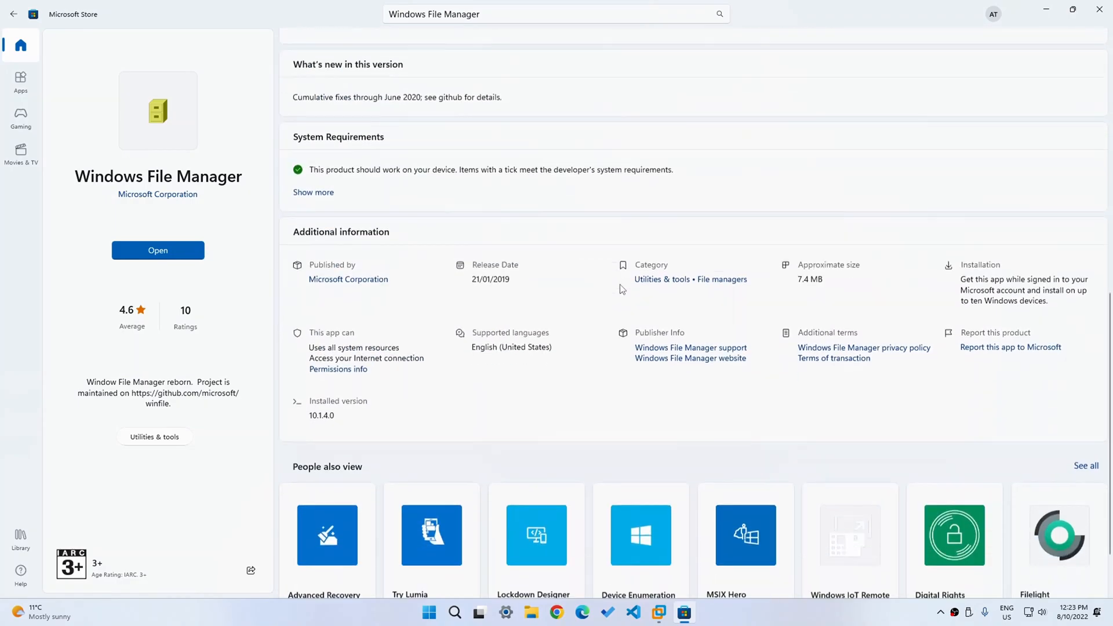
scroll(down, 3)
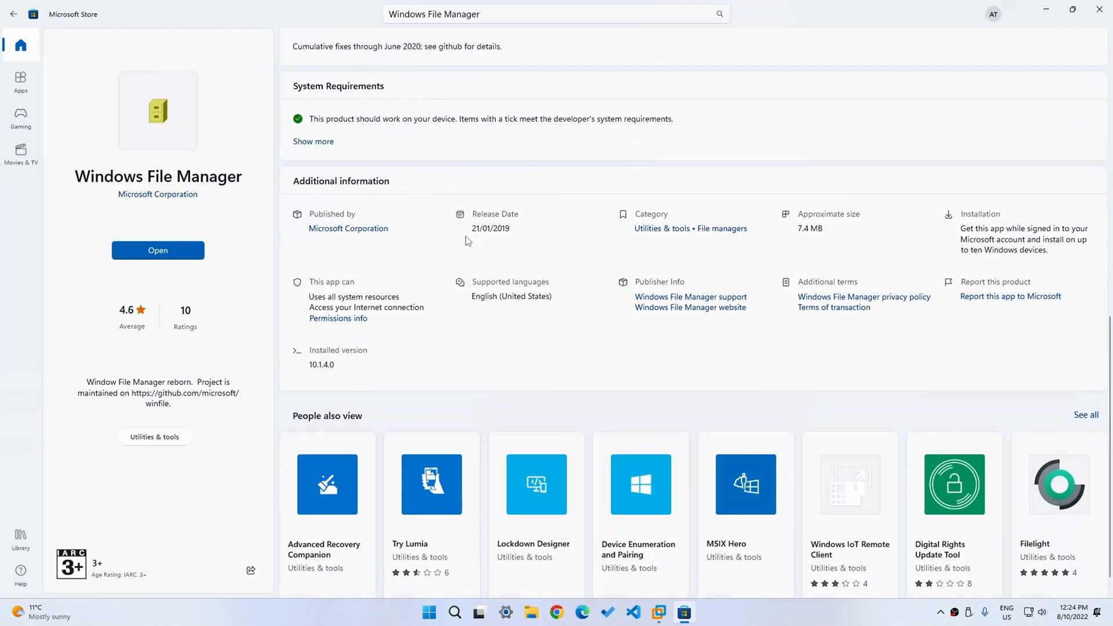
mouse_move(495, 244)
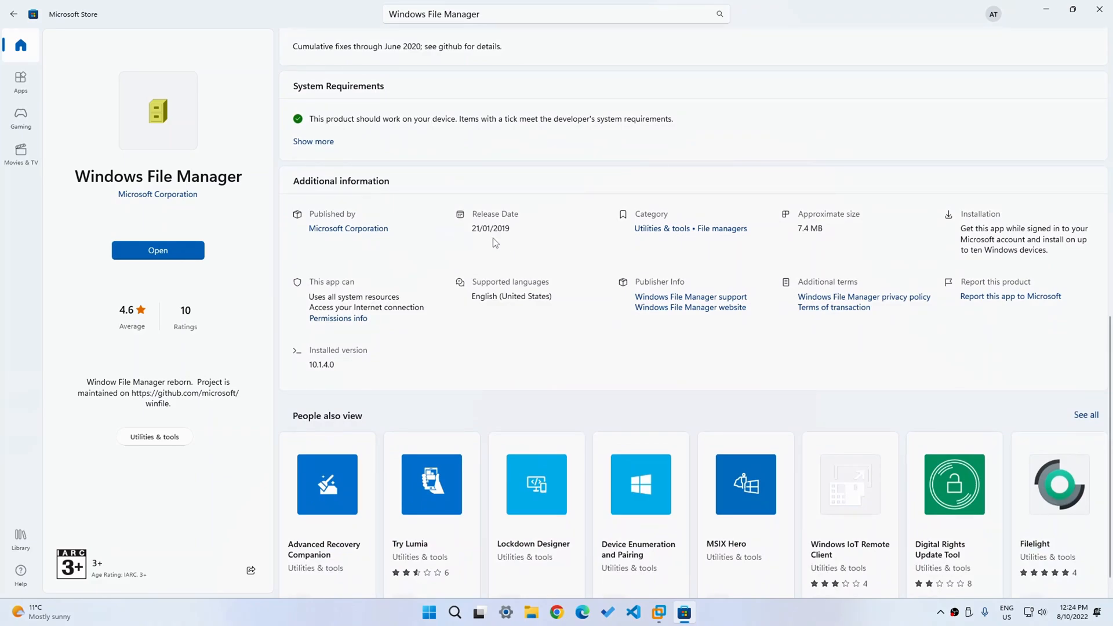
mouse_move(774, 236)
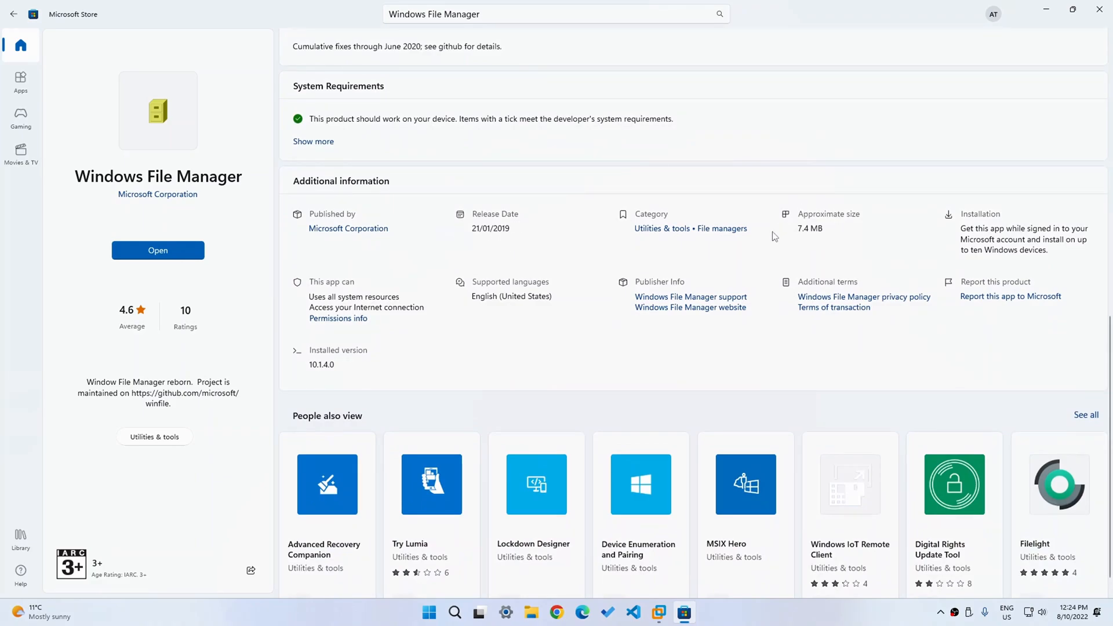
mouse_move(797, 241)
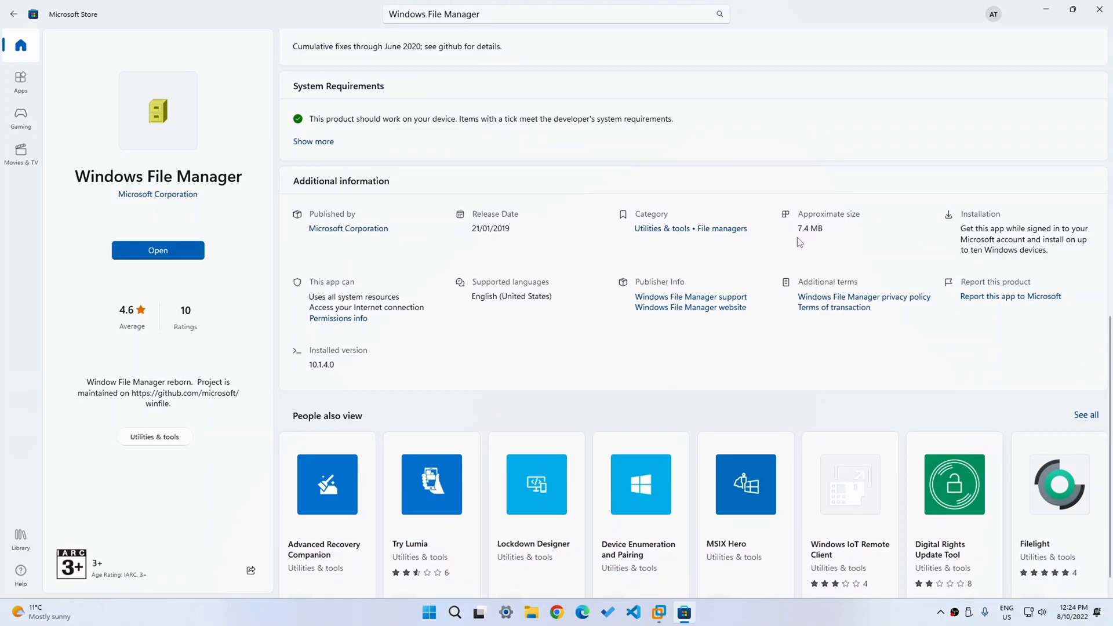
mouse_move(360, 378)
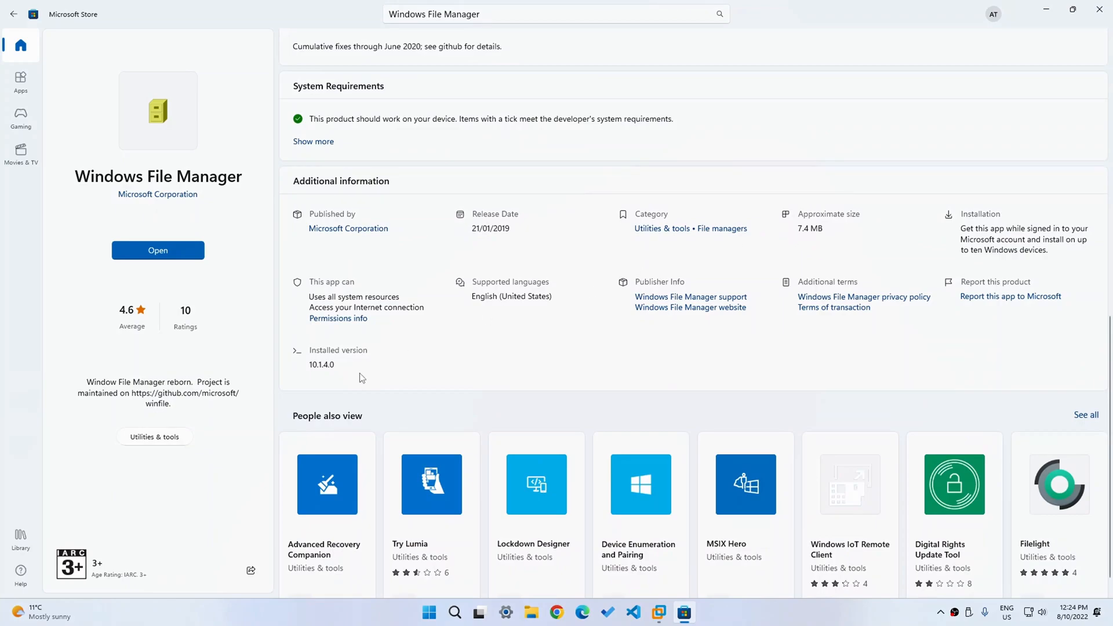
mouse_move(319, 373)
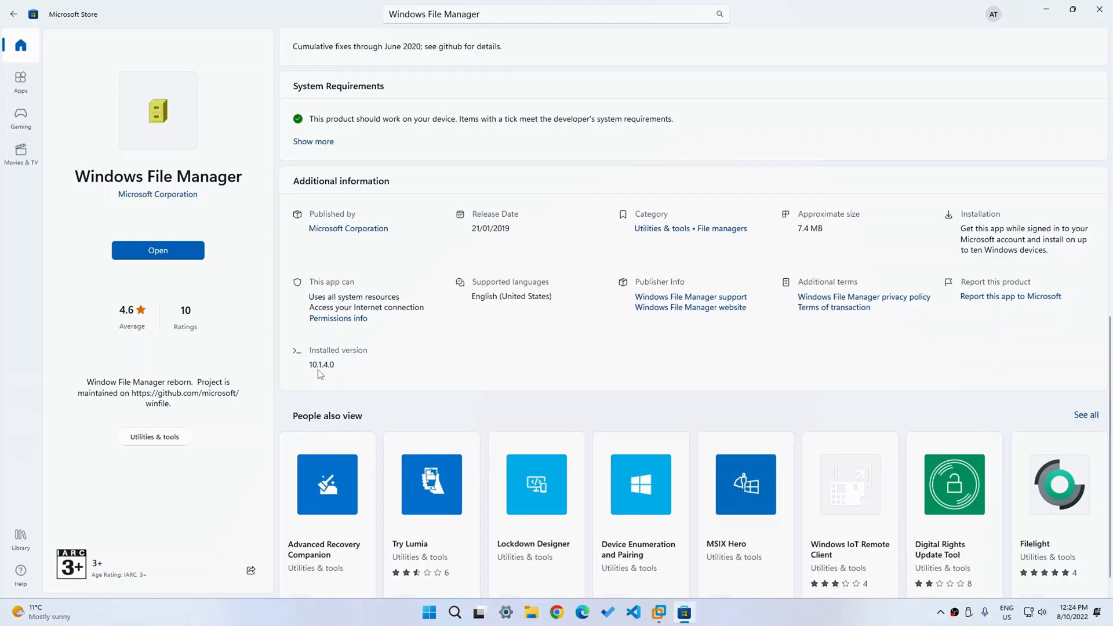
scroll(up, 3)
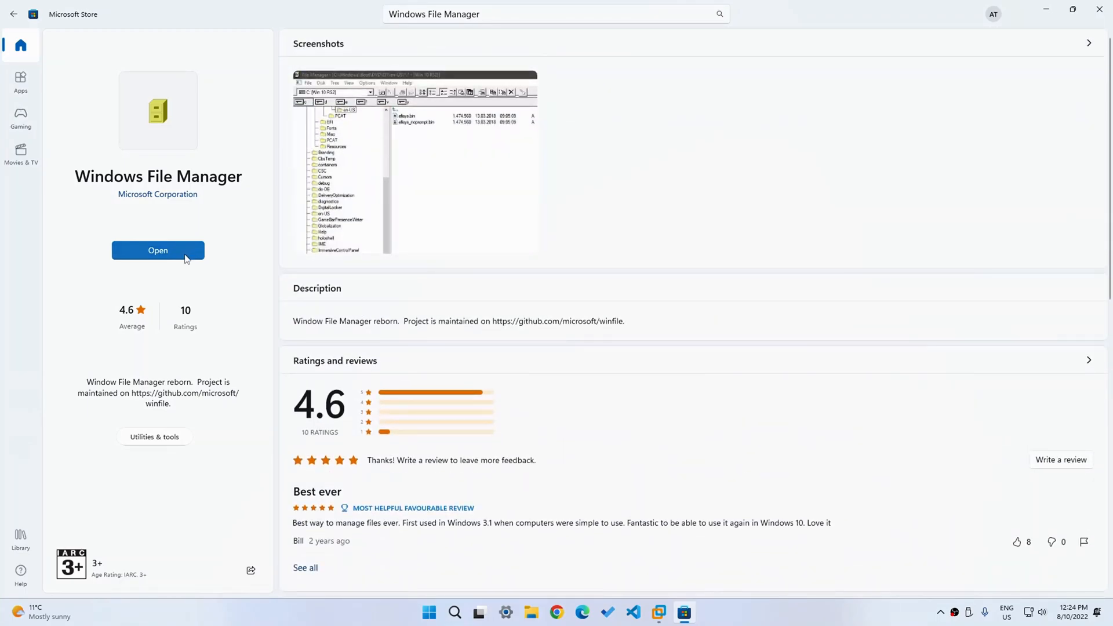
- Launch Windows File Manager from its Store page, open C:\Windows, and maximize the window
click(157, 250)
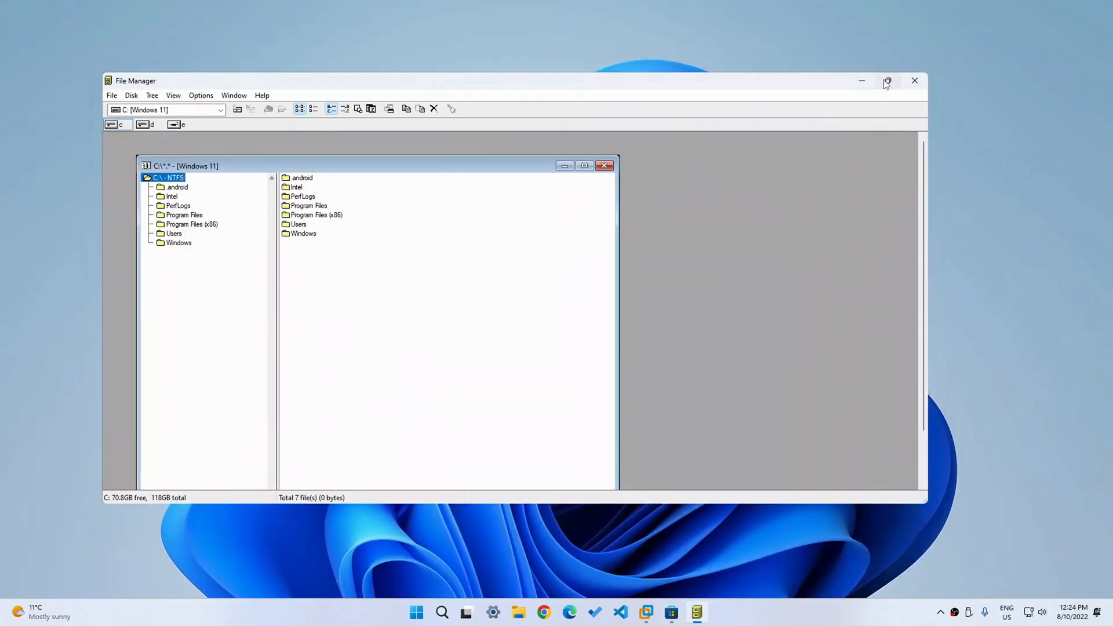
click(887, 80)
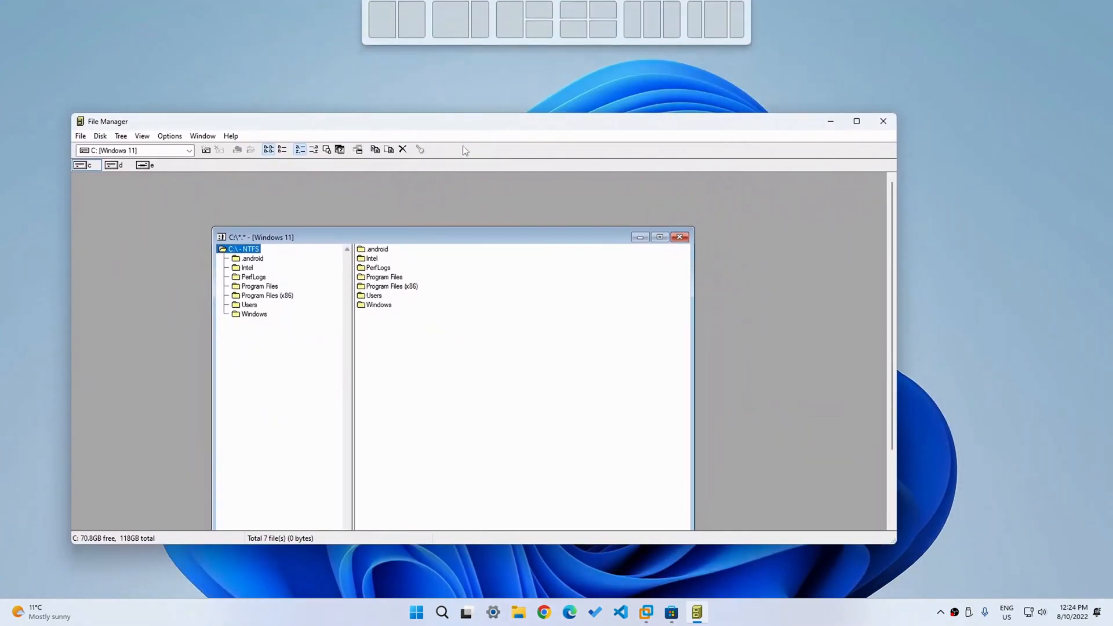
click(659, 237)
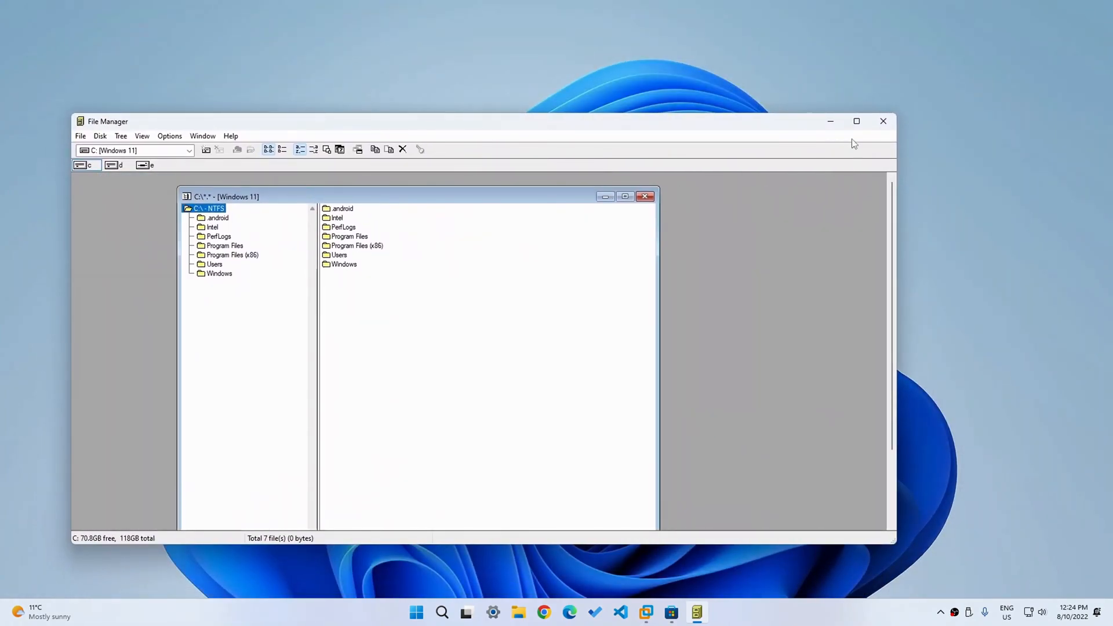
click(856, 120)
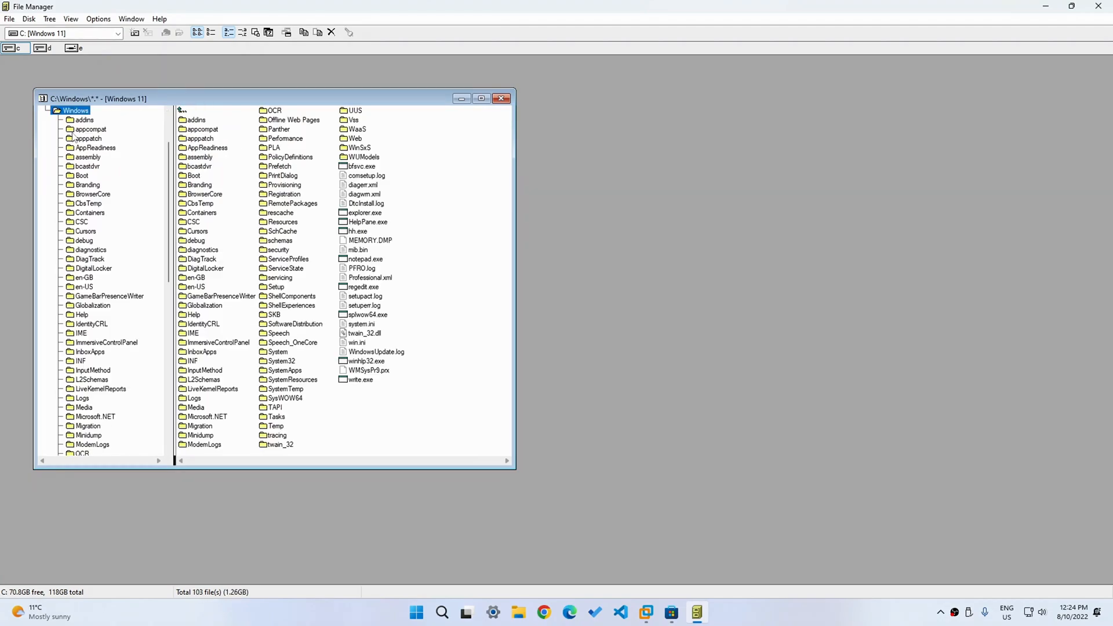
- Show the full C:\ tree and select notepad.exe in the Windows folder listing
click(51, 110)
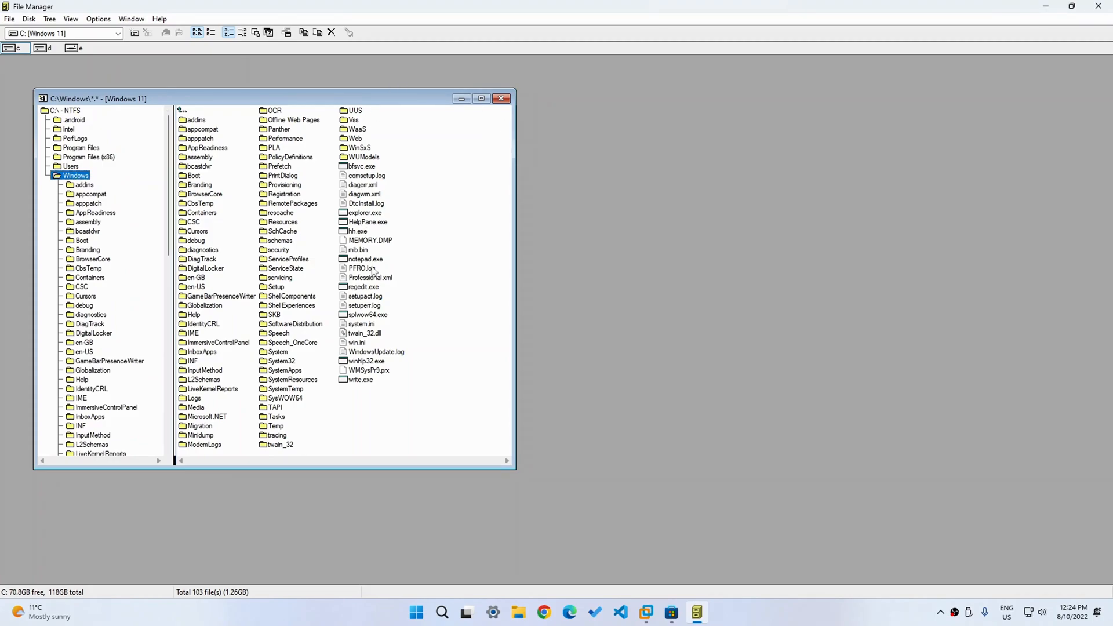
mouse_move(423, 362)
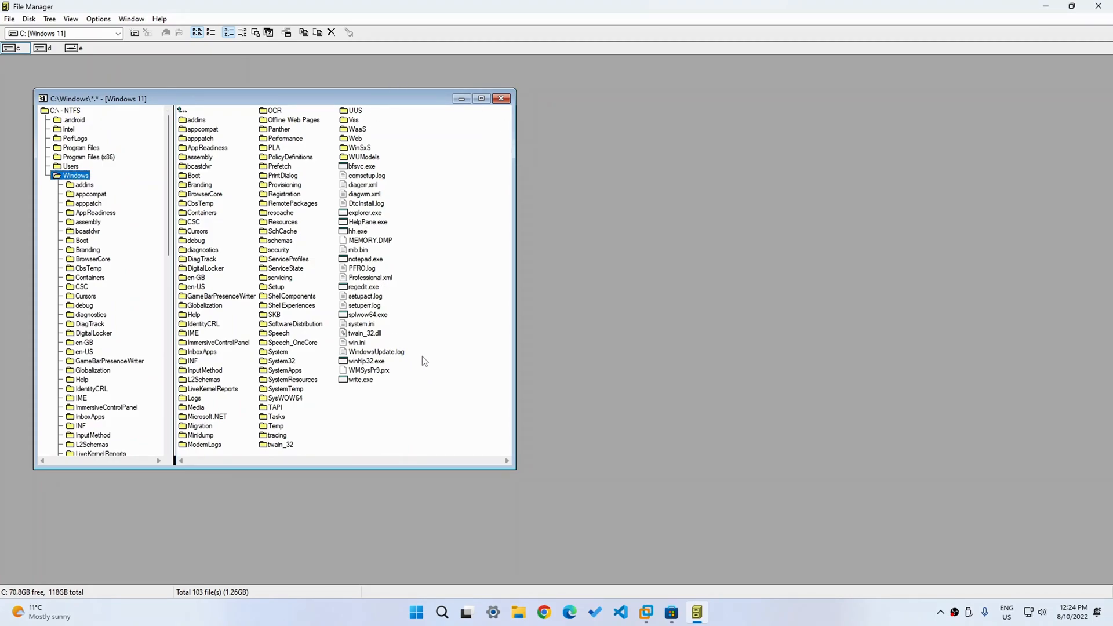
click(364, 258)
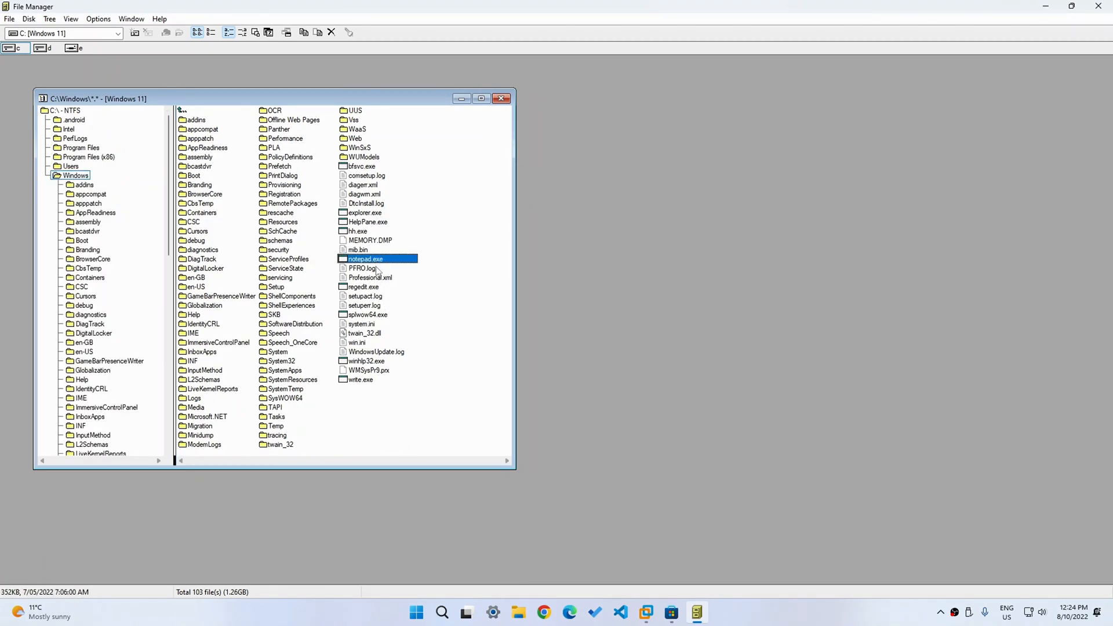
double_click(364, 259)
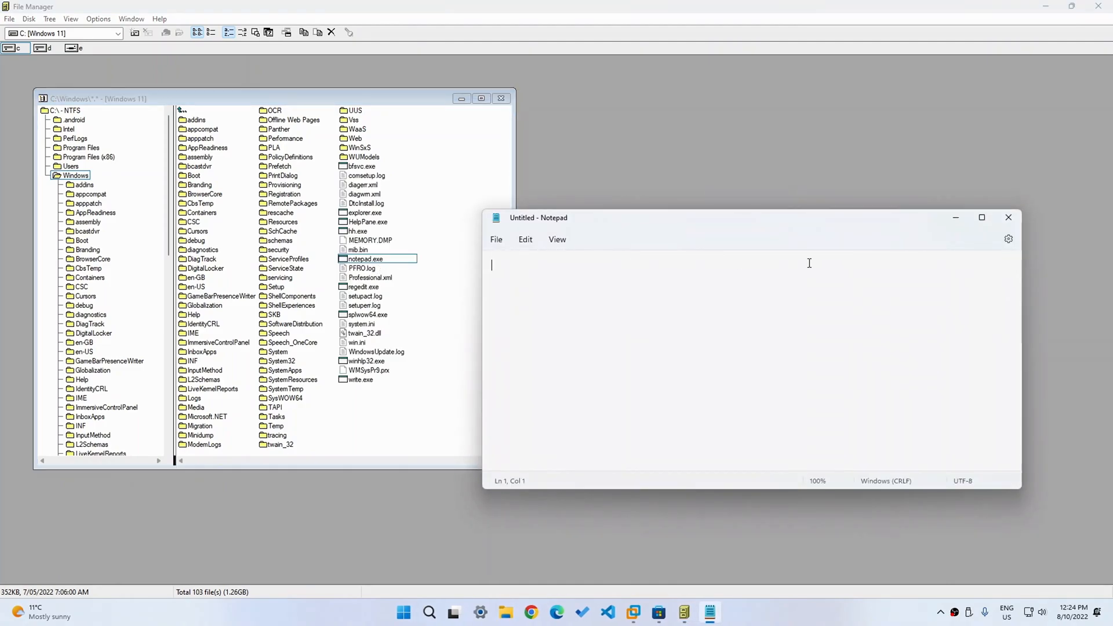
click(1007, 217)
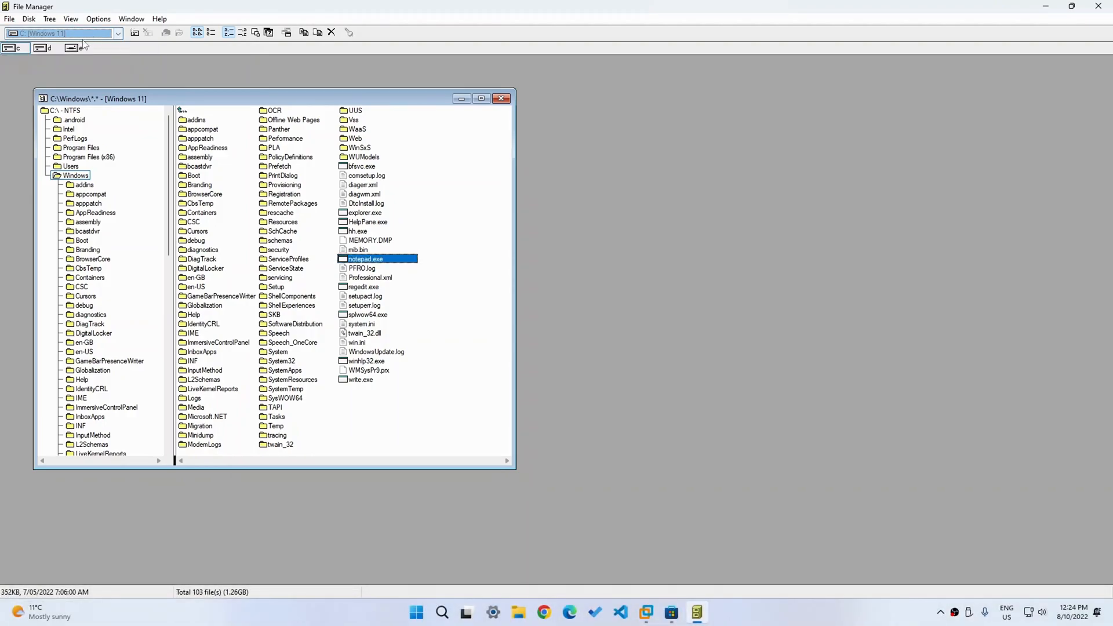
- Switch from drive D: (Data) to USB drive E: in the drive bar
click(45, 48)
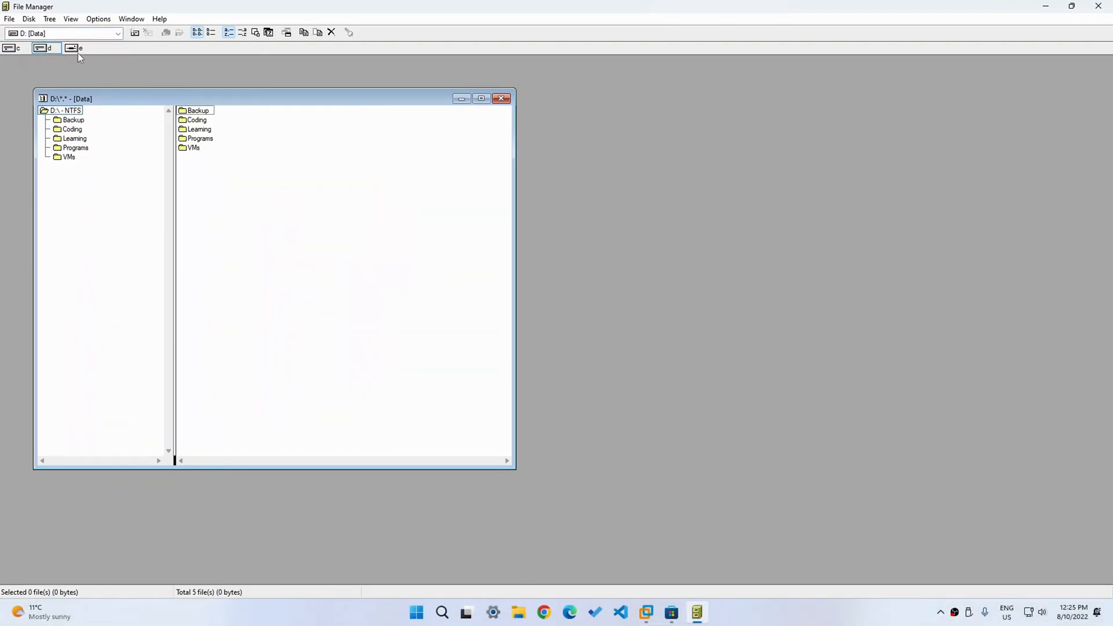
click(75, 48)
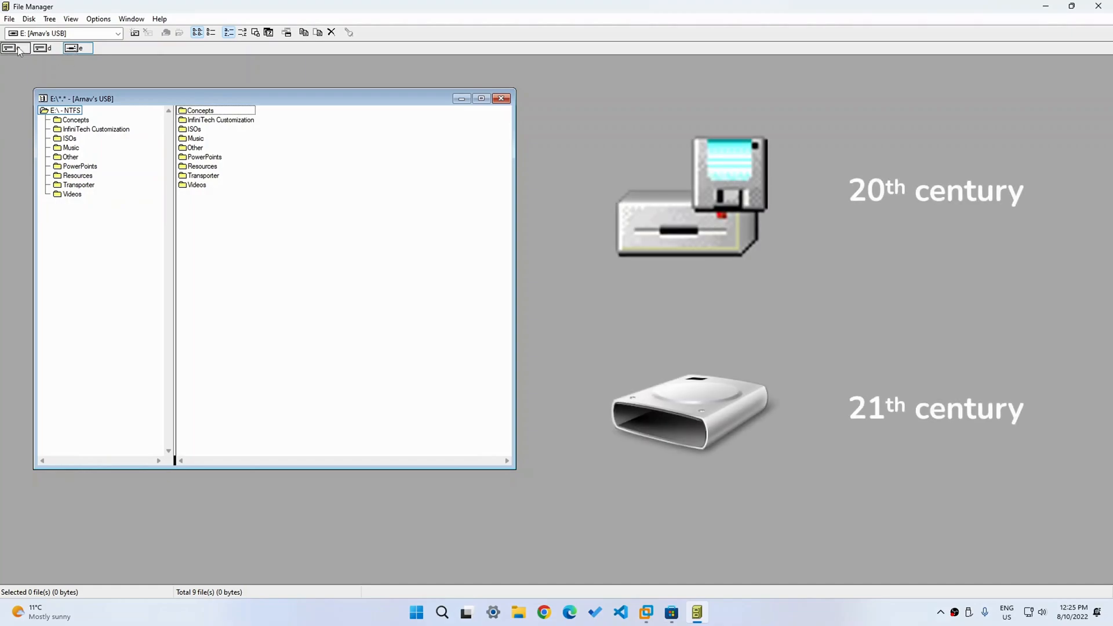
- Return to drive C:'s Windows folder and look over the Disk menu
click(9, 19)
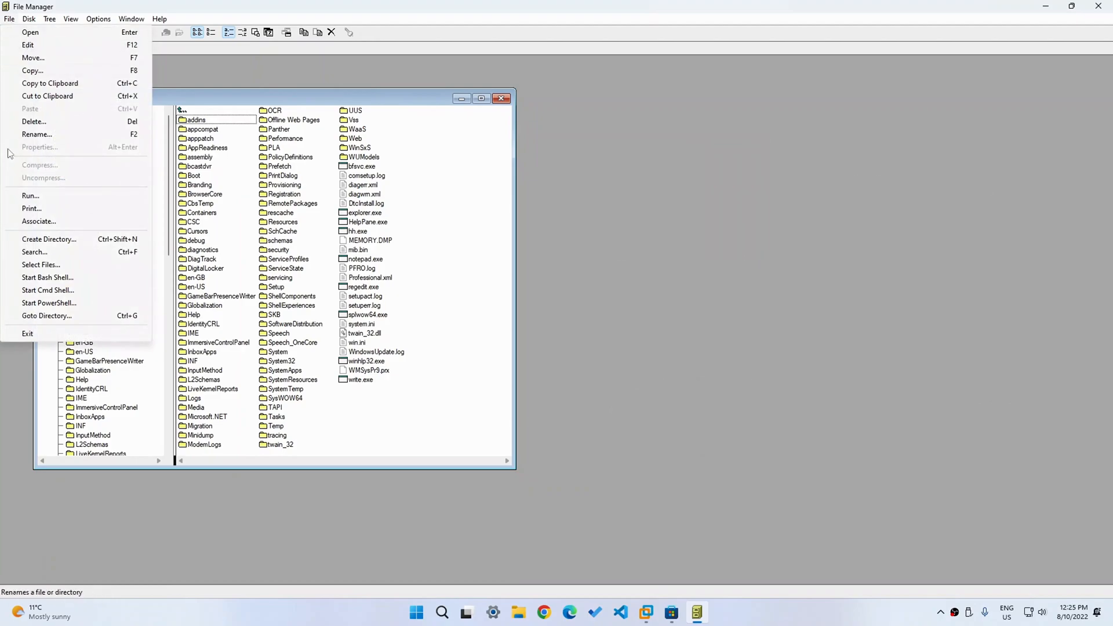
mouse_move(47, 303)
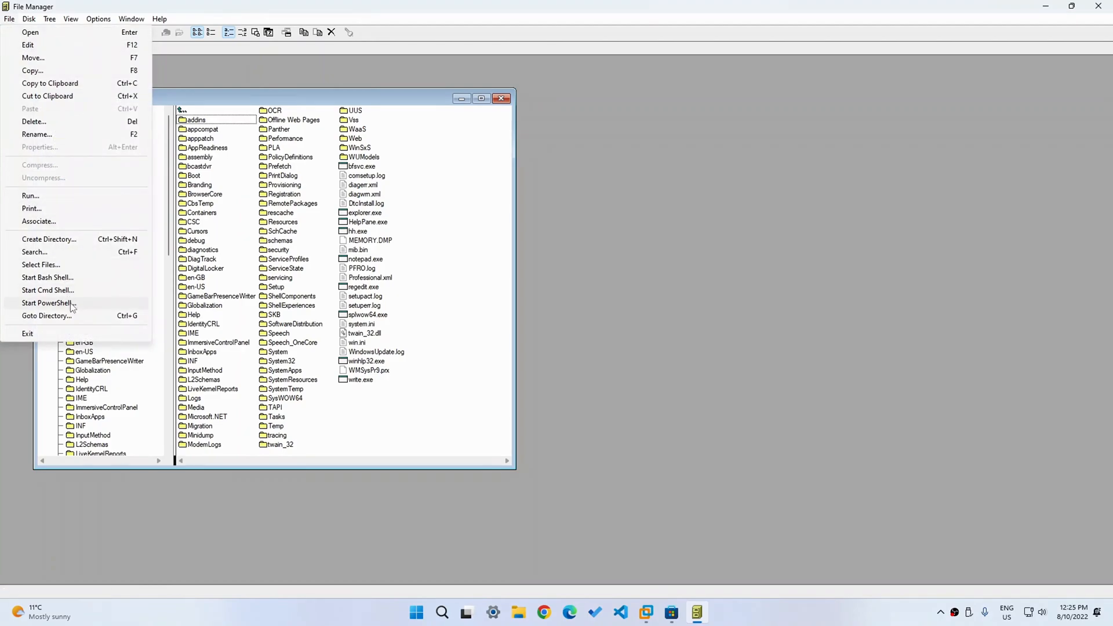
click(48, 303)
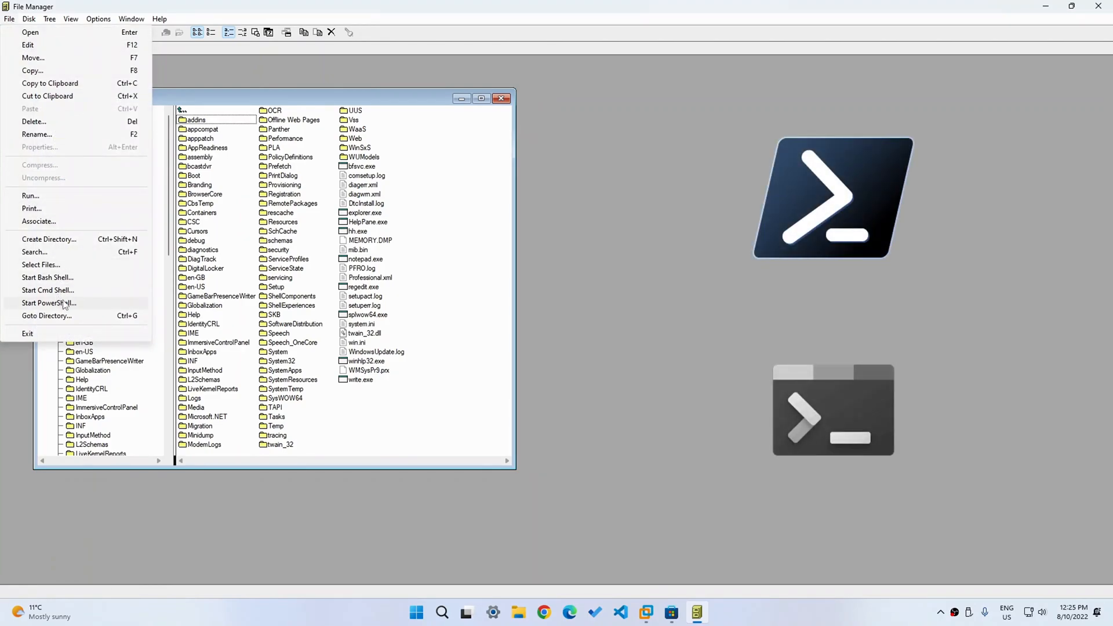
mouse_move(48, 290)
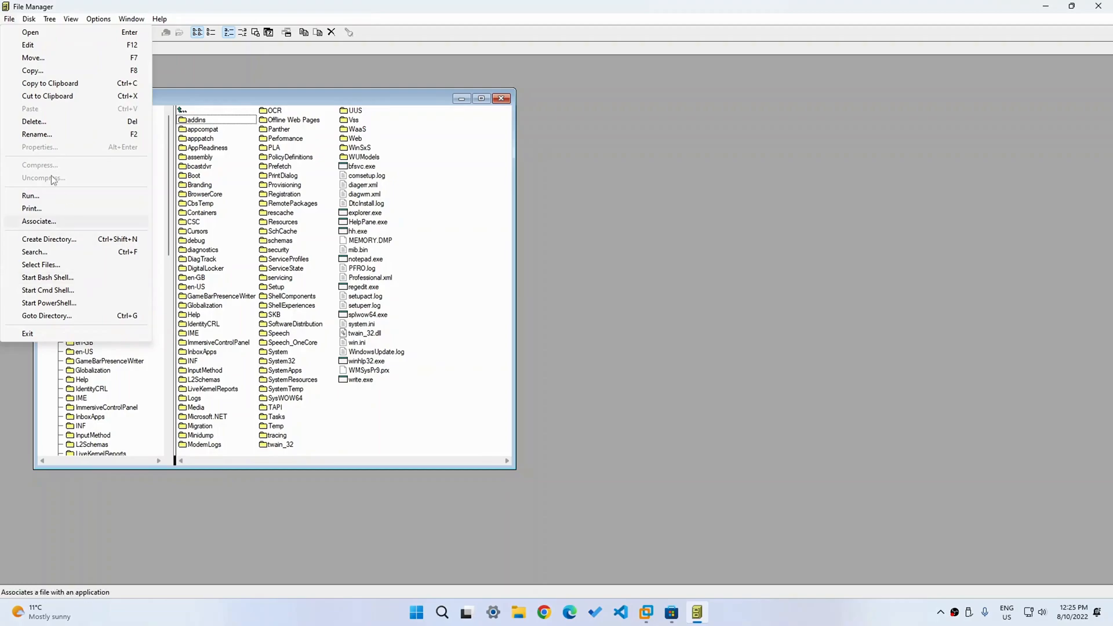
click(28, 18)
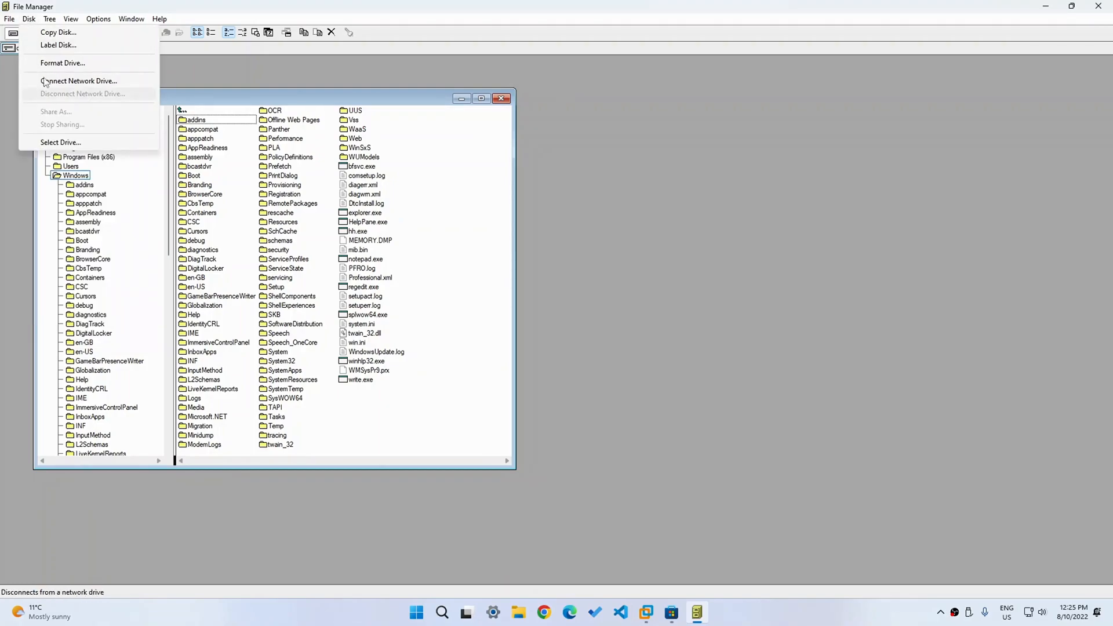
- Open Help > About File Manager showing version 10.1.4.0, then close it
click(158, 18)
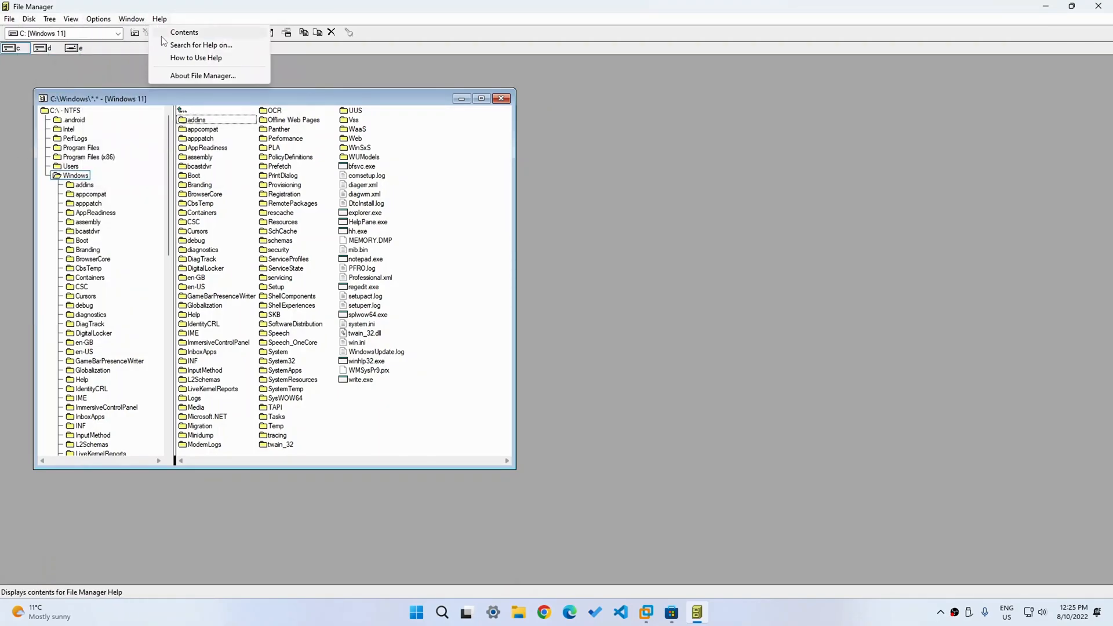
click(202, 75)
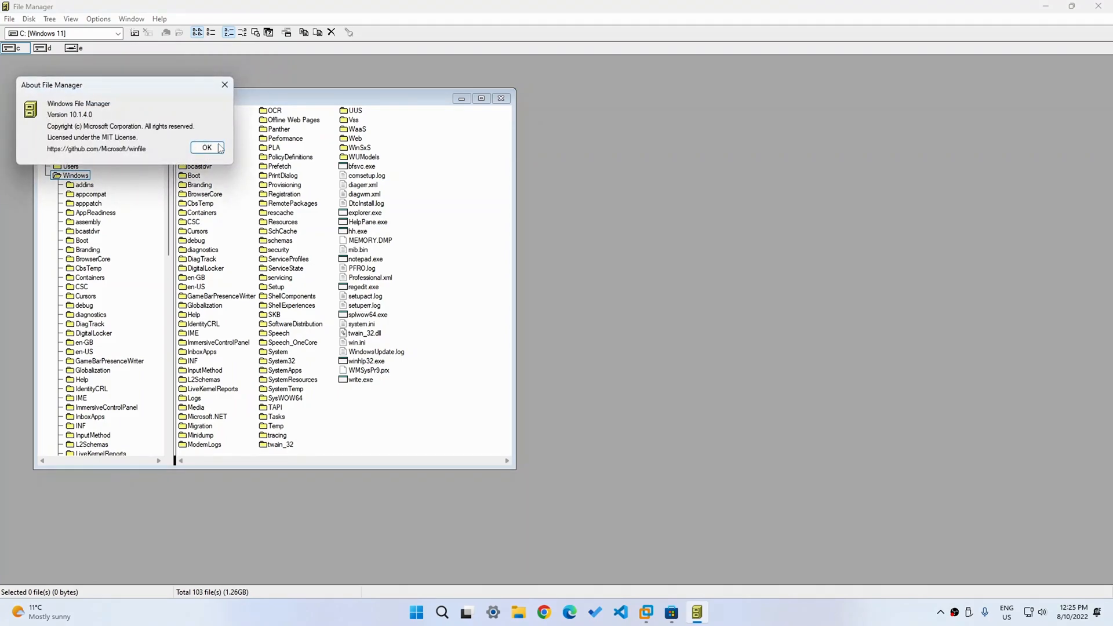
click(207, 147)
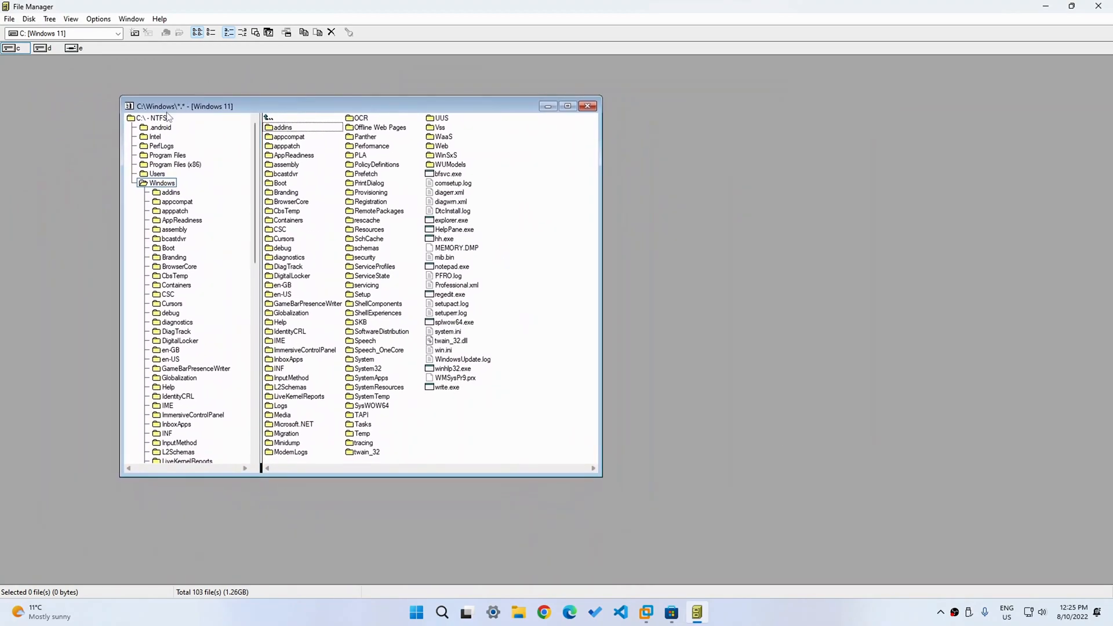
- Collapse the Windows subtree and show the C:\ root with its seven folders
click(162, 183)
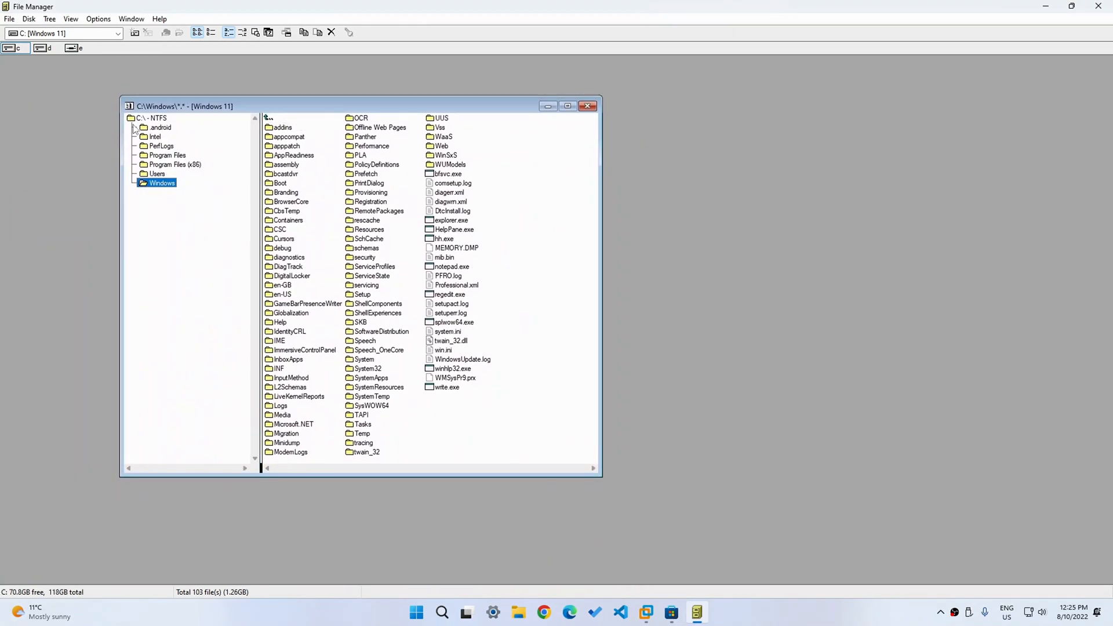
click(151, 117)
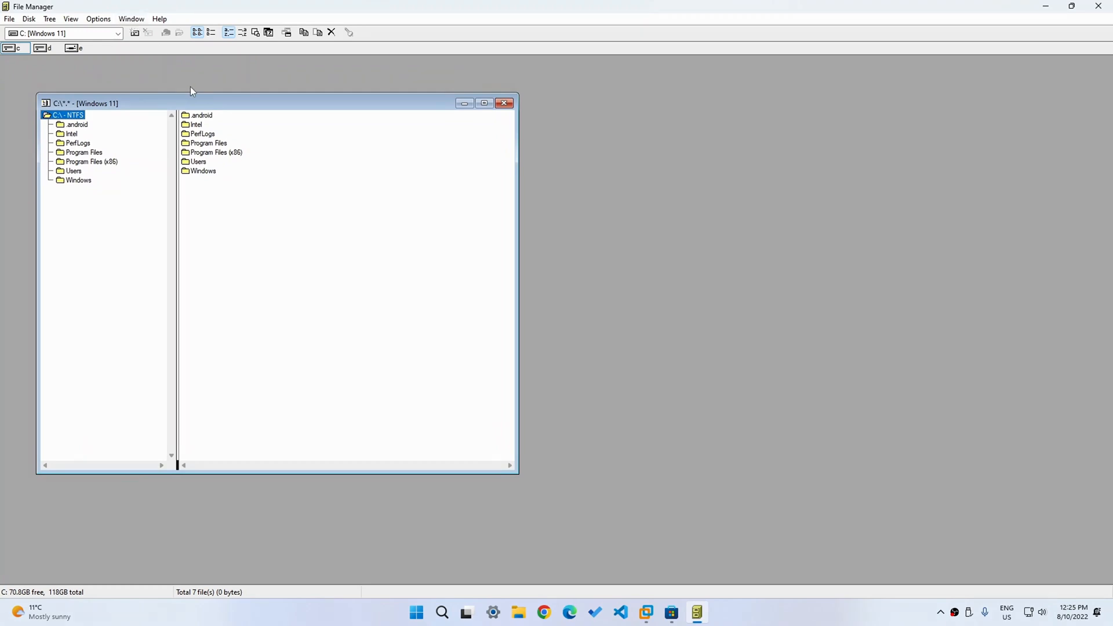
mouse_move(207, 92)
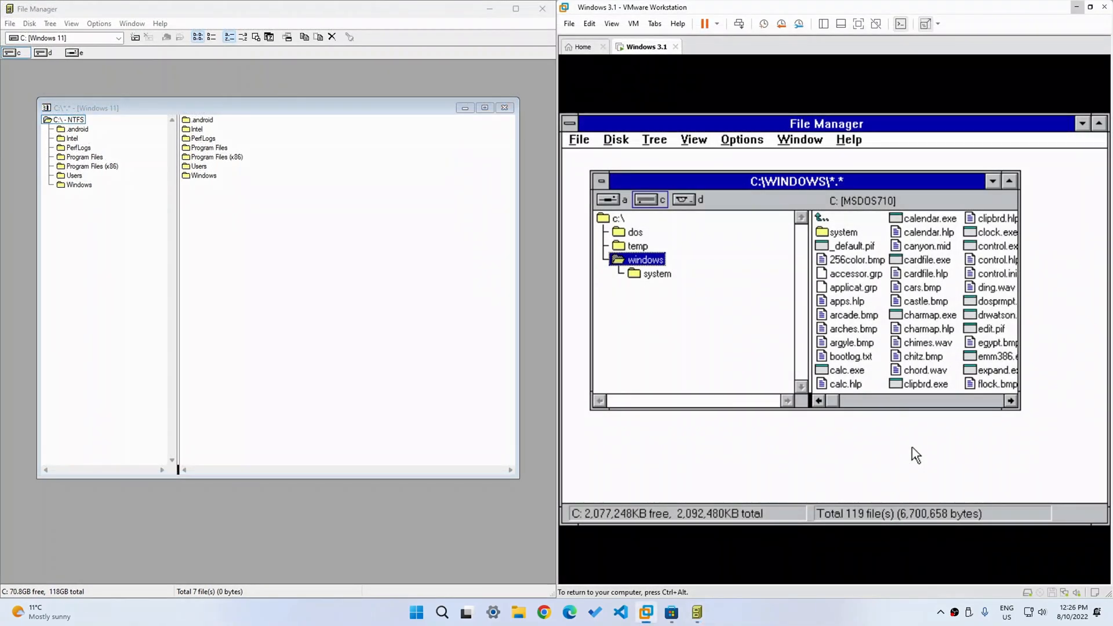
mouse_move(705, 240)
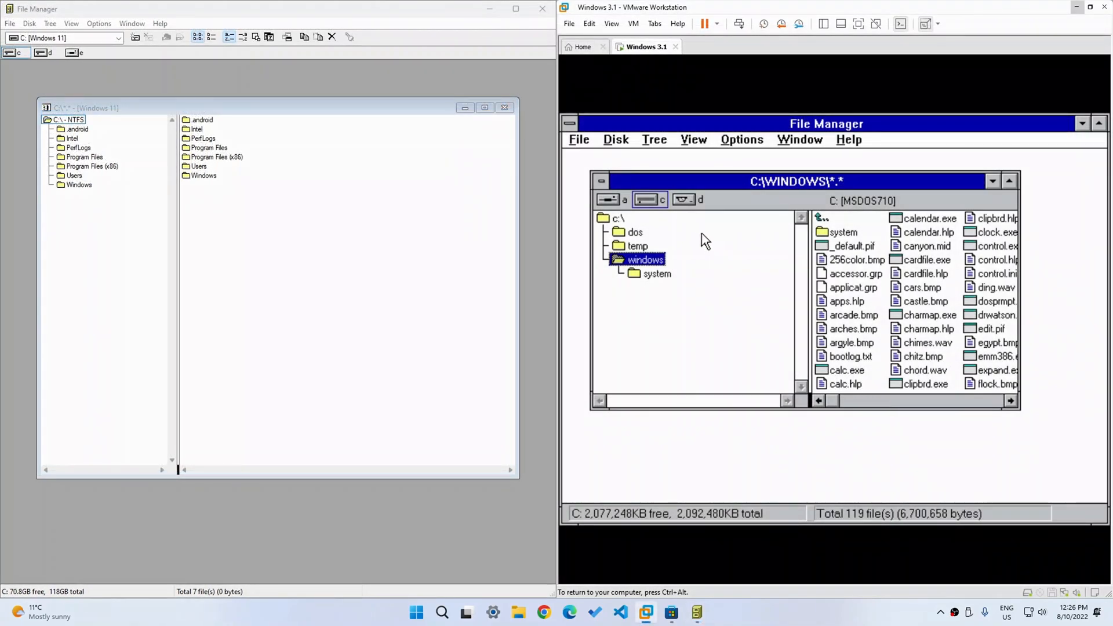
mouse_move(667, 232)
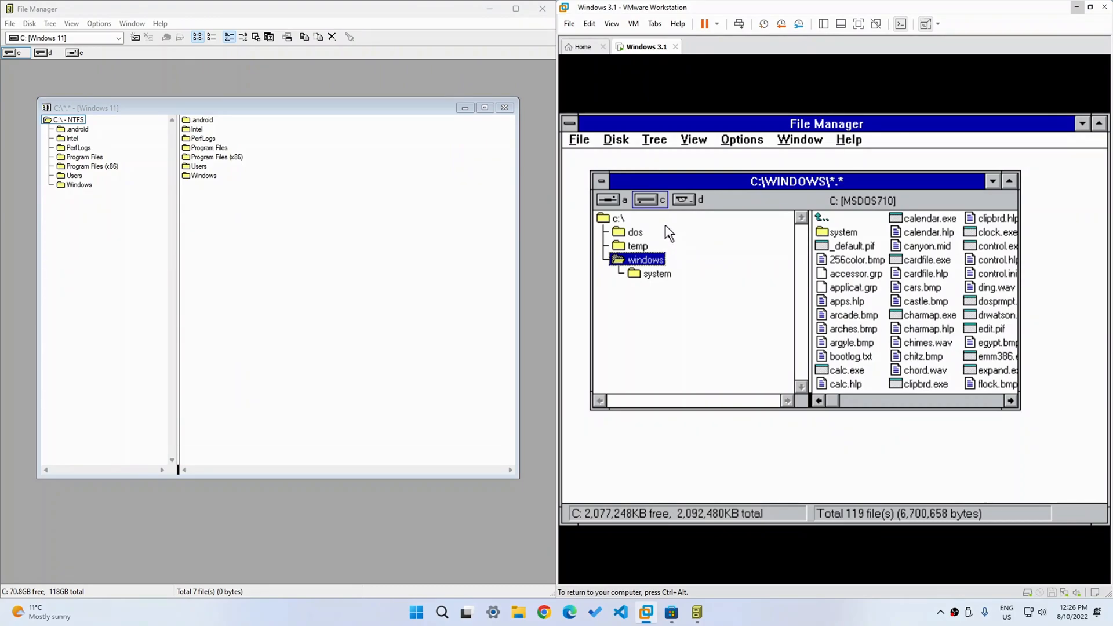
mouse_move(22, 88)
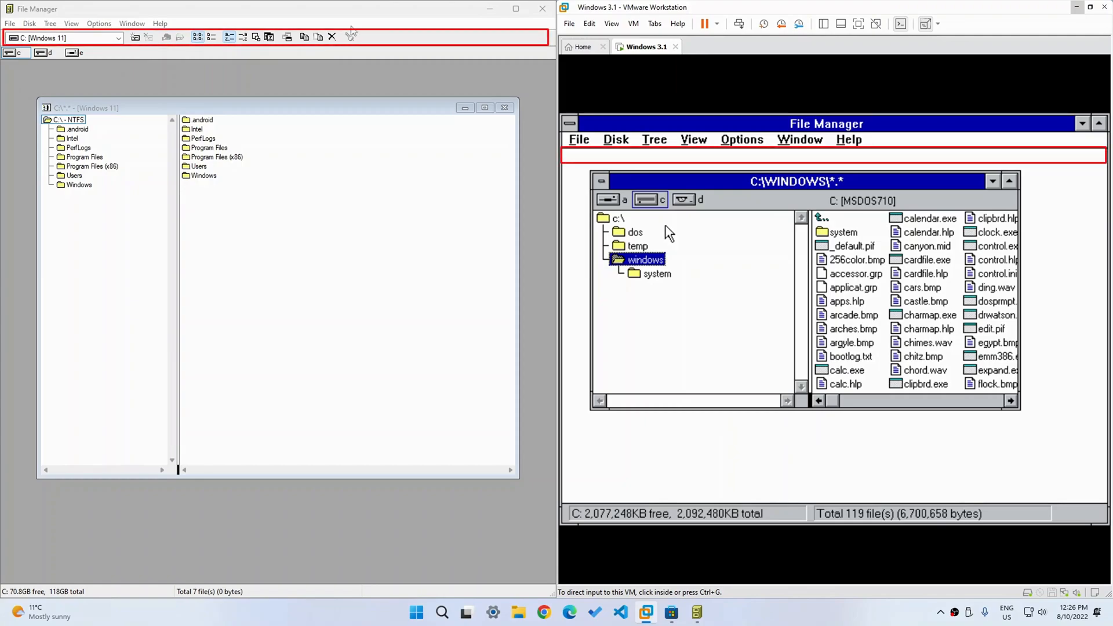
mouse_move(821, 149)
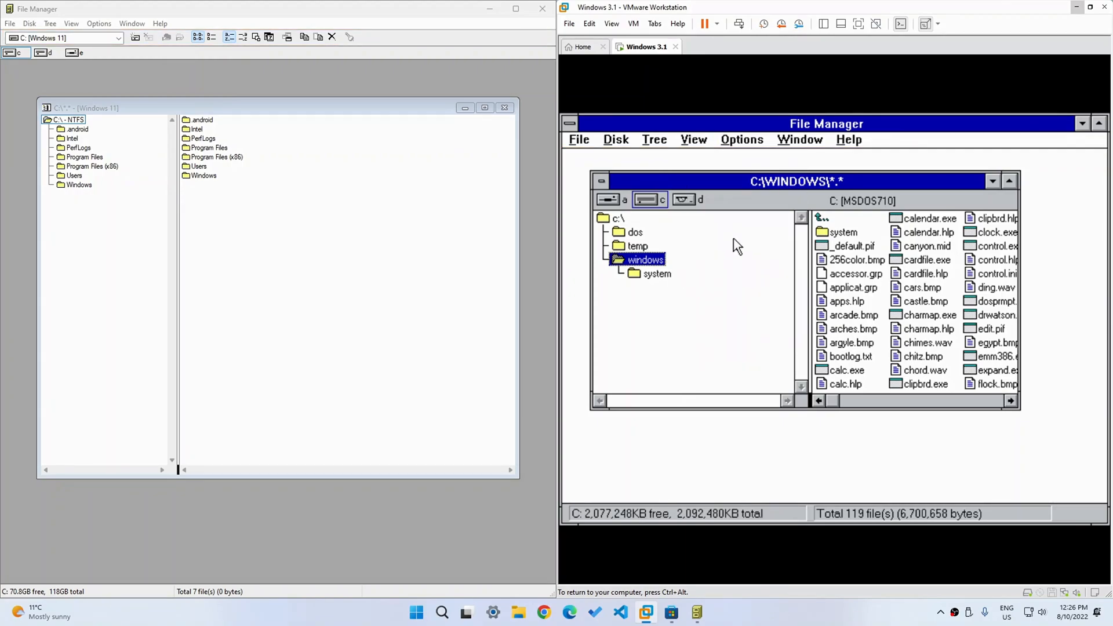
mouse_move(662, 160)
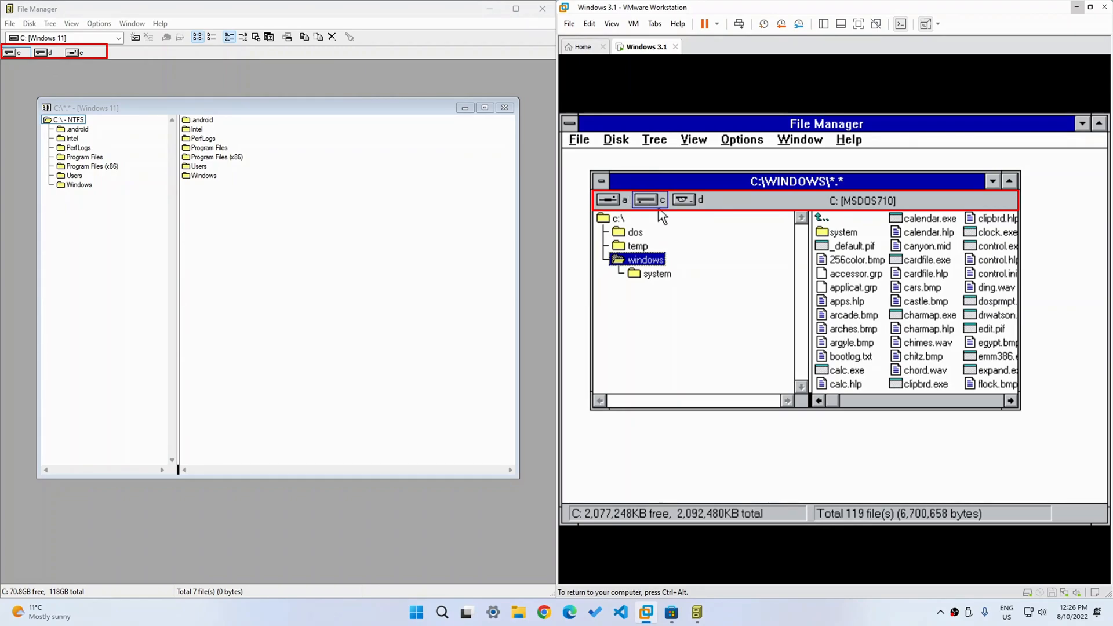
click(203, 175)
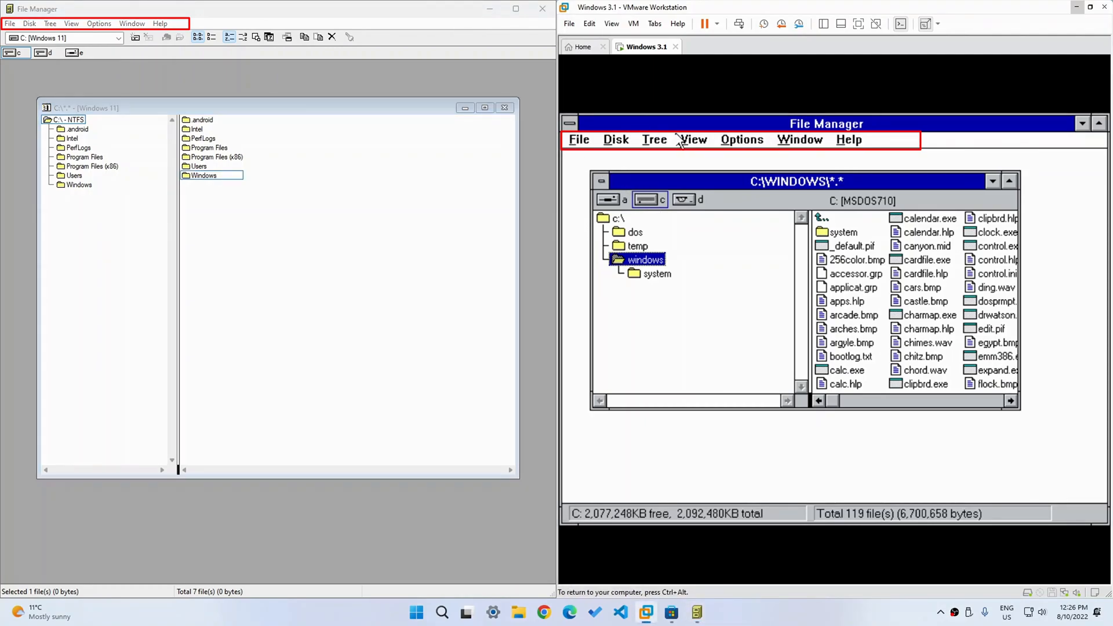
- Open the Windows 3.1 File Manager File menu, close it, and reopen it
click(579, 139)
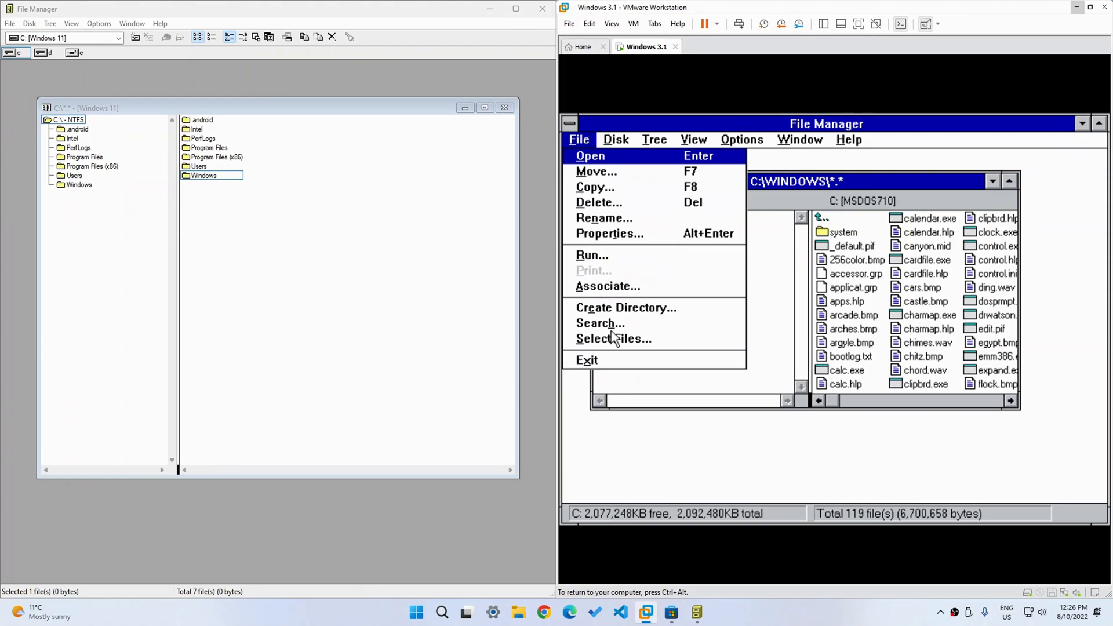
click(10, 24)
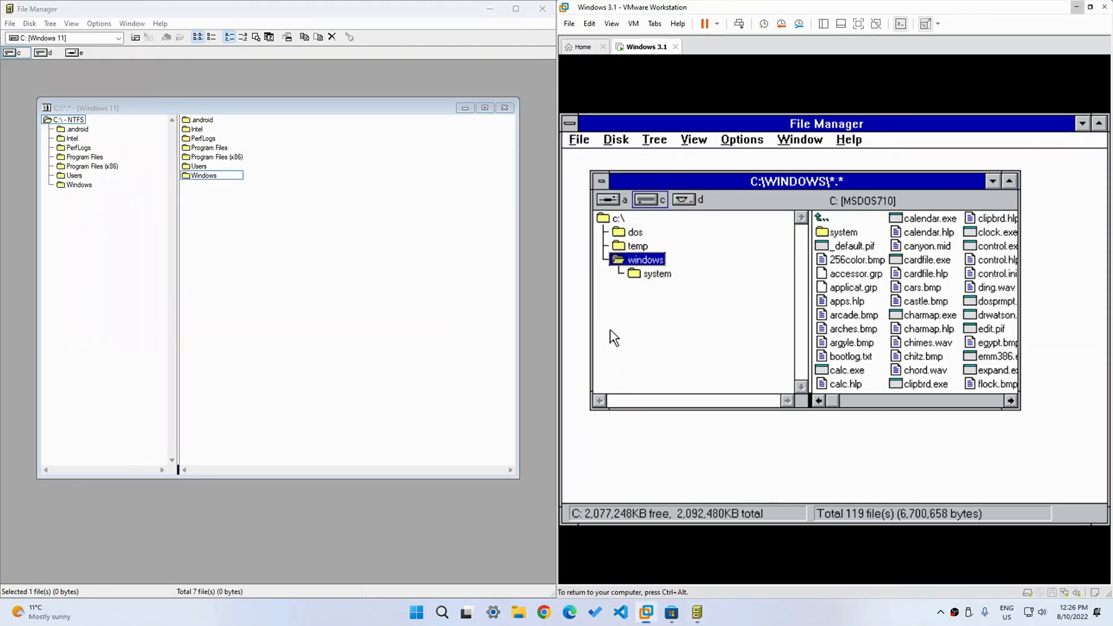
click(579, 139)
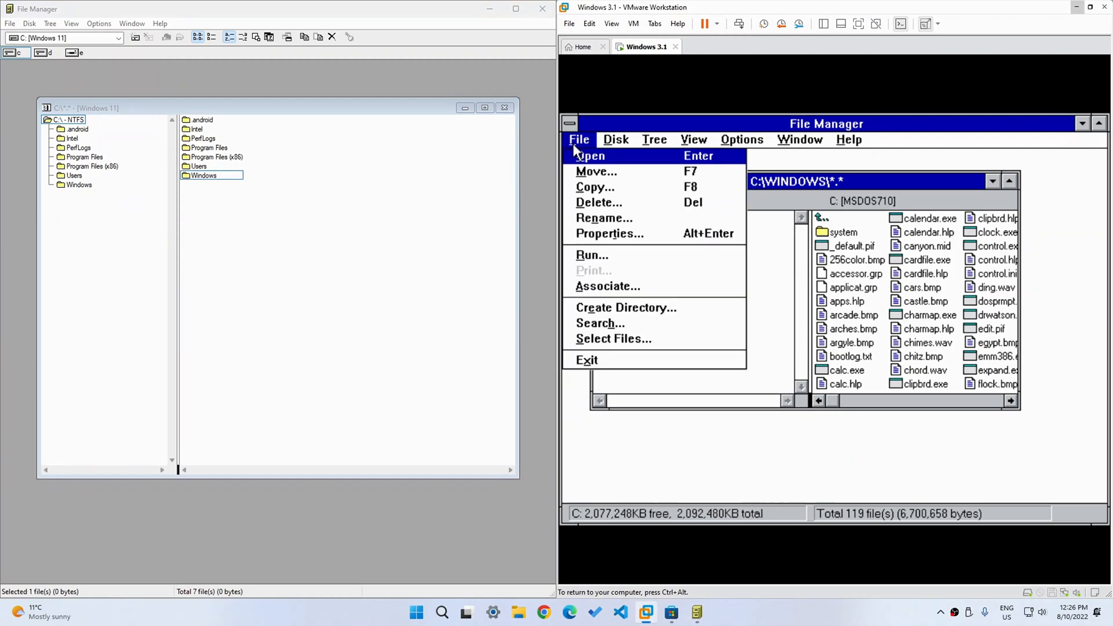
mouse_move(667, 316)
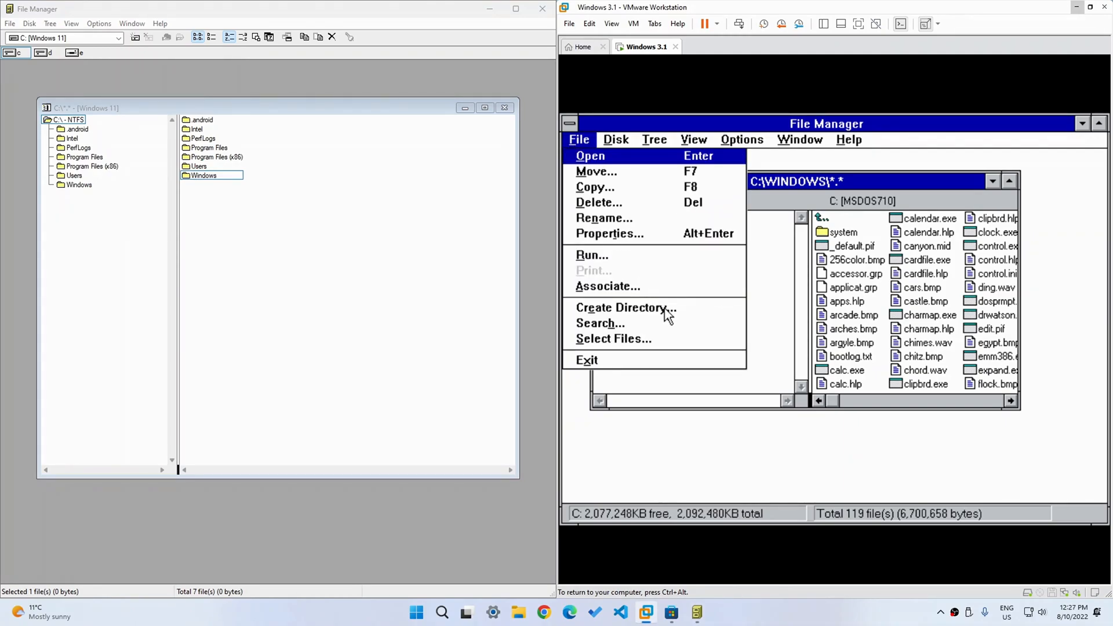
- Open Create Directory for C:\WINDOWS, compare it with WinFile's, then dismiss it
click(624, 307)
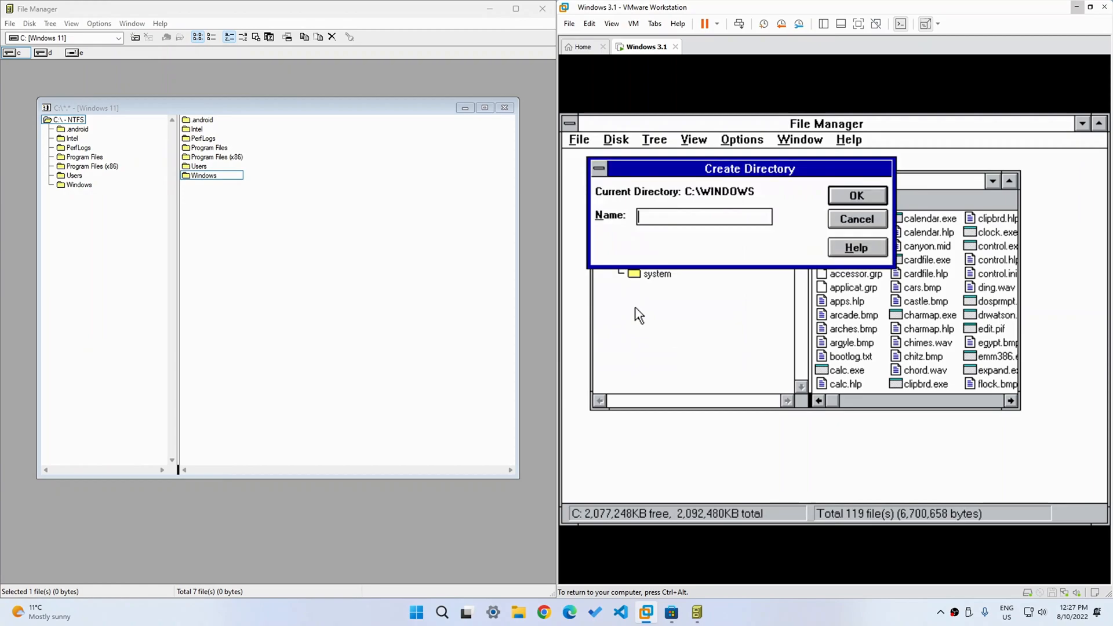
mouse_move(655, 238)
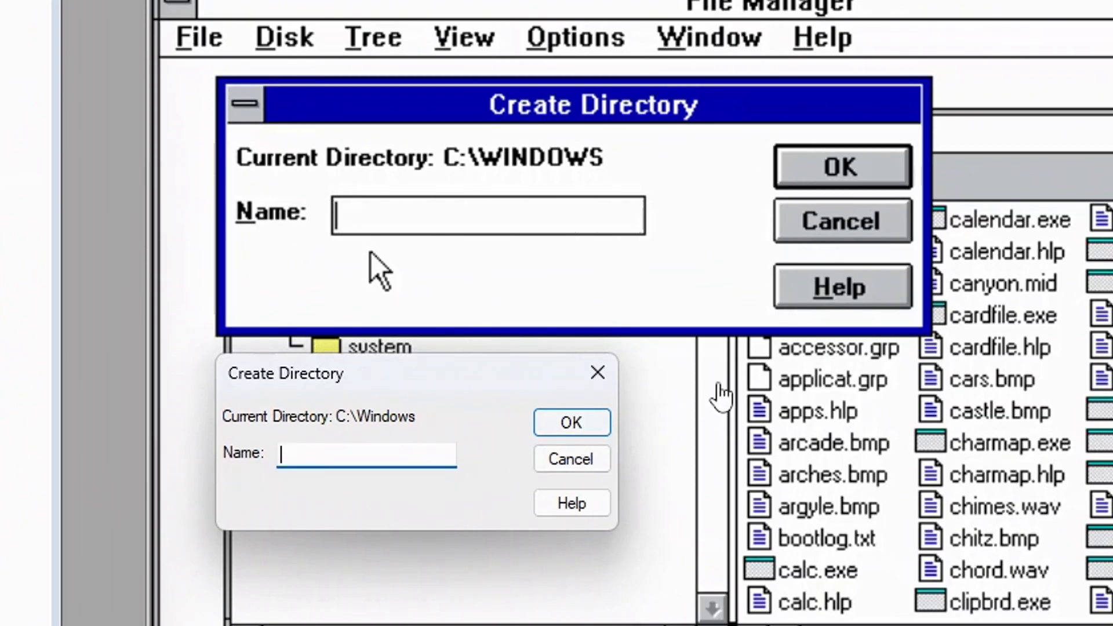
mouse_move(550, 287)
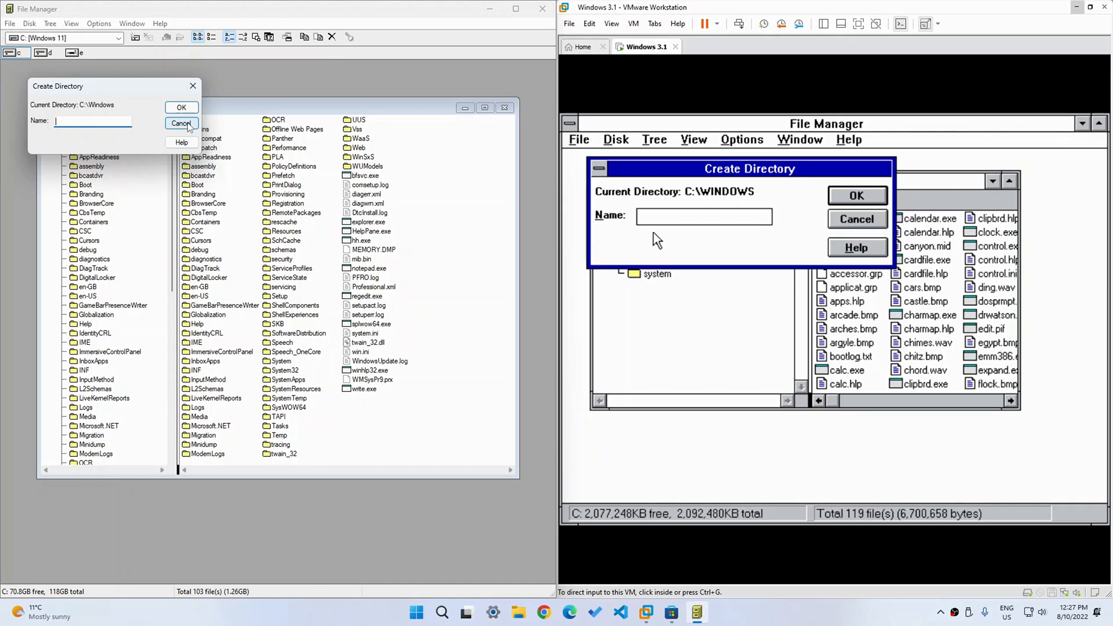
mouse_move(167, 128)
text(progman.exe)
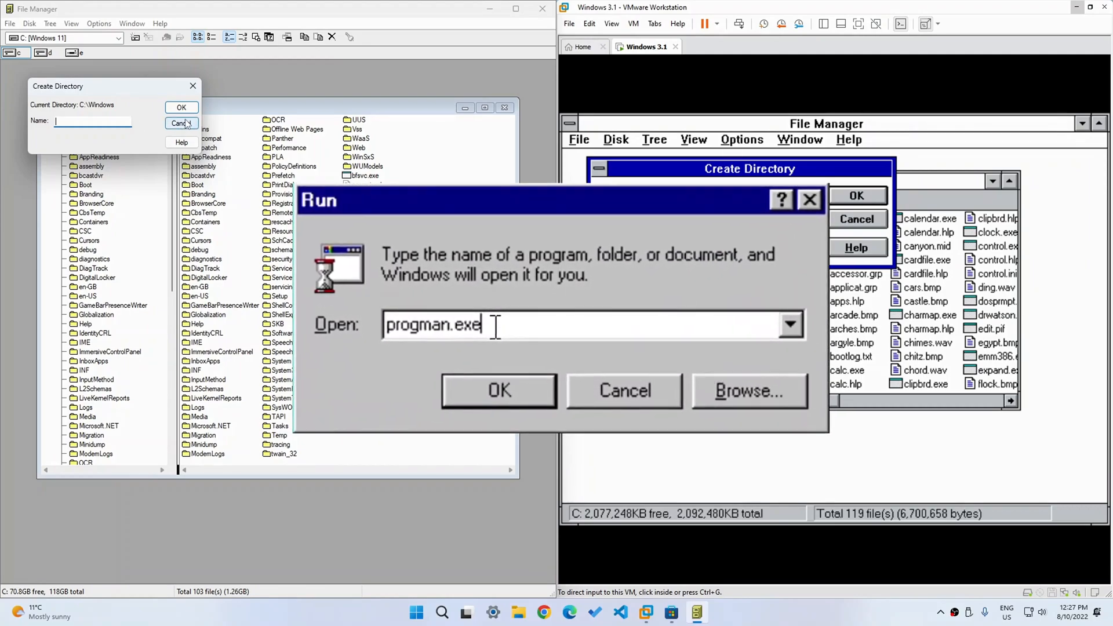
click(498, 390)
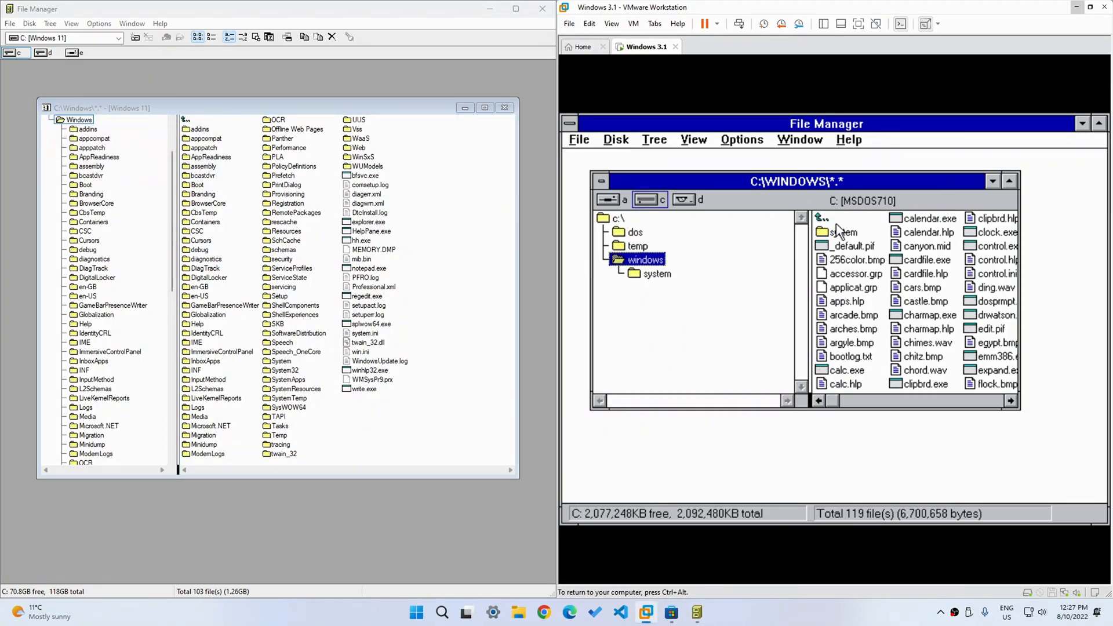
mouse_move(848, 149)
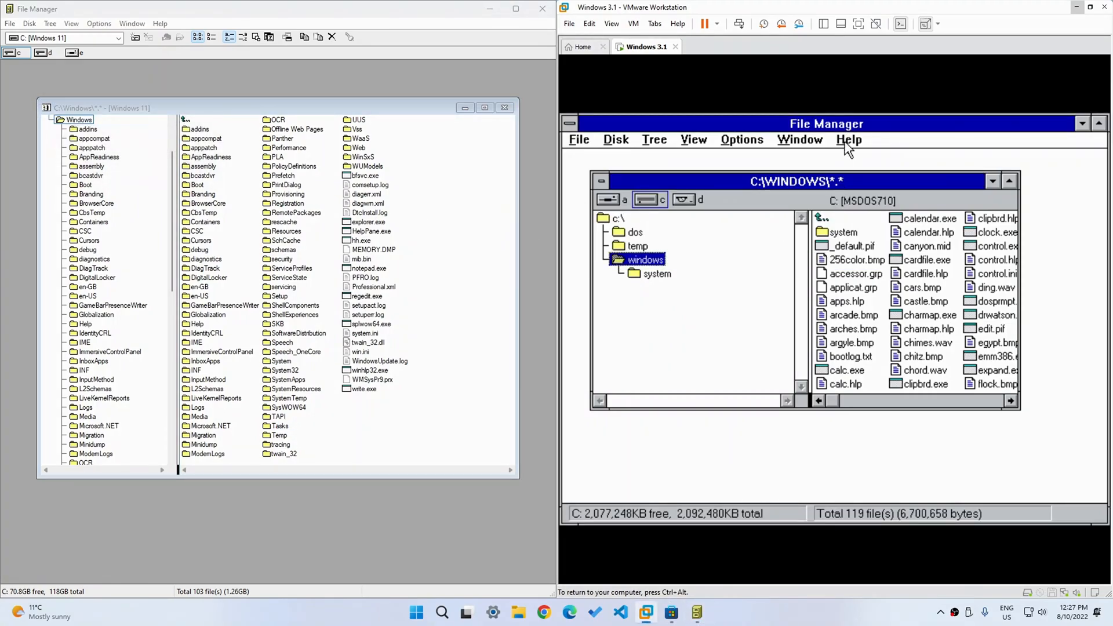
- Show the Windows 3.1 File Manager About box with Version 3.1
click(849, 139)
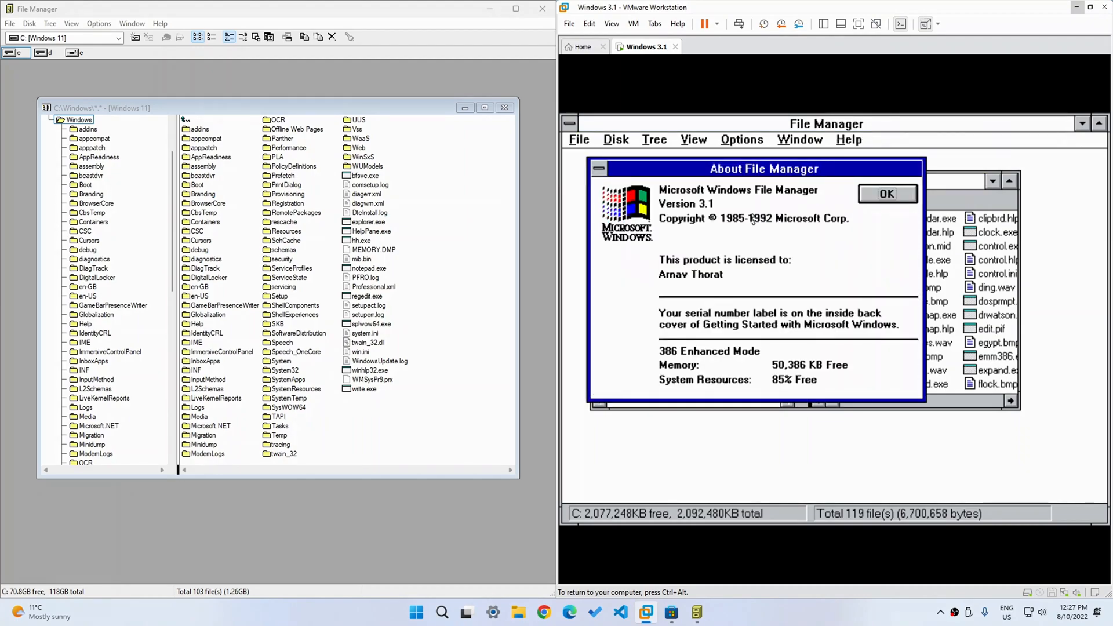
mouse_move(673, 220)
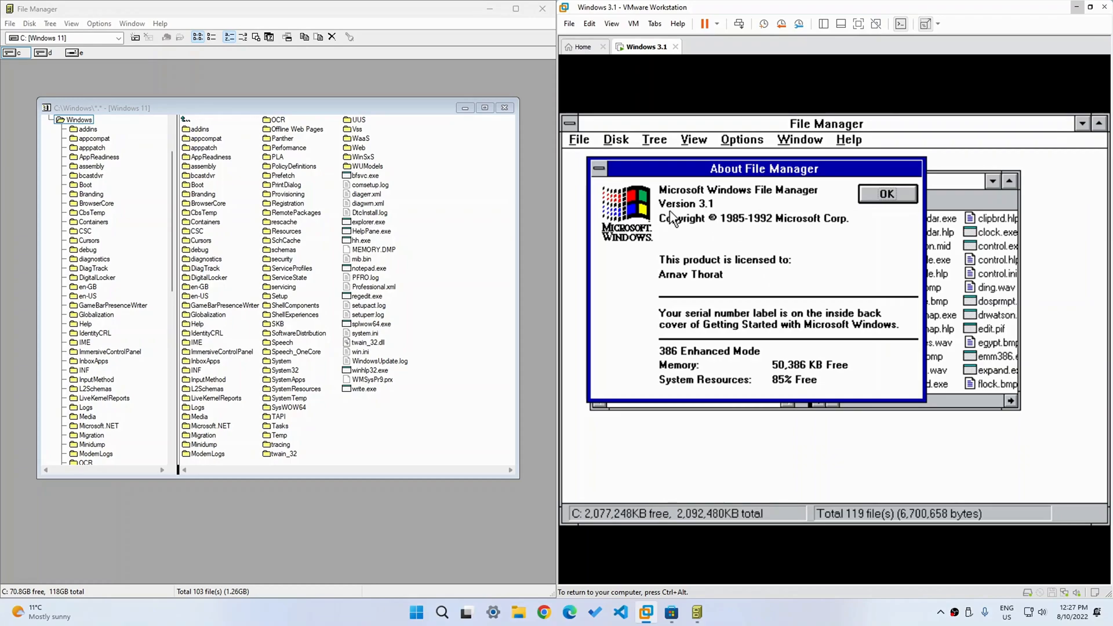
mouse_move(710, 212)
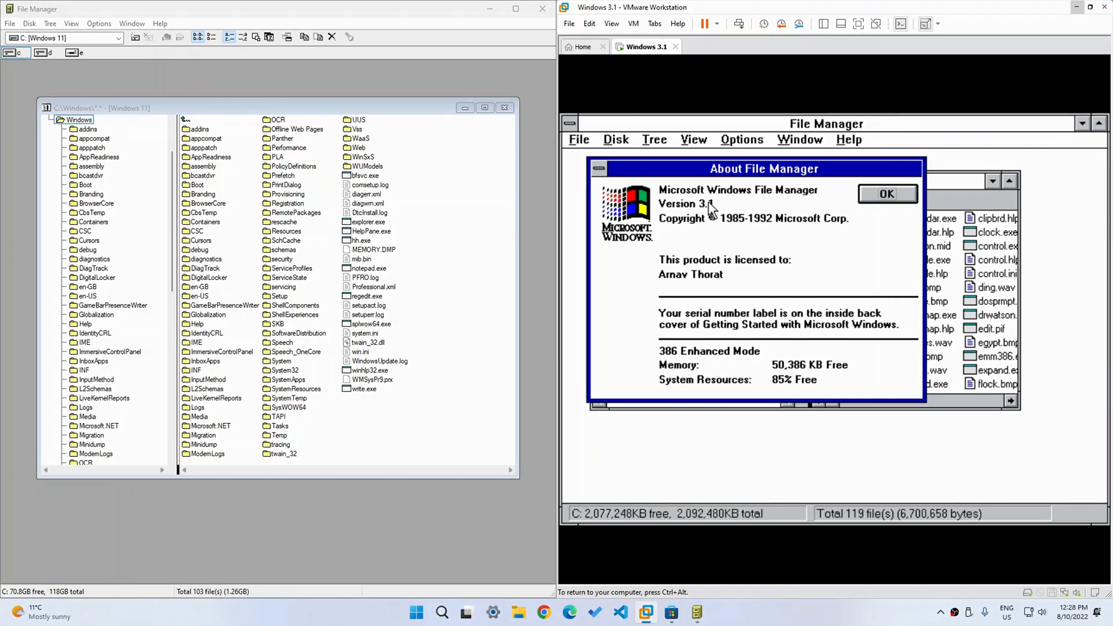